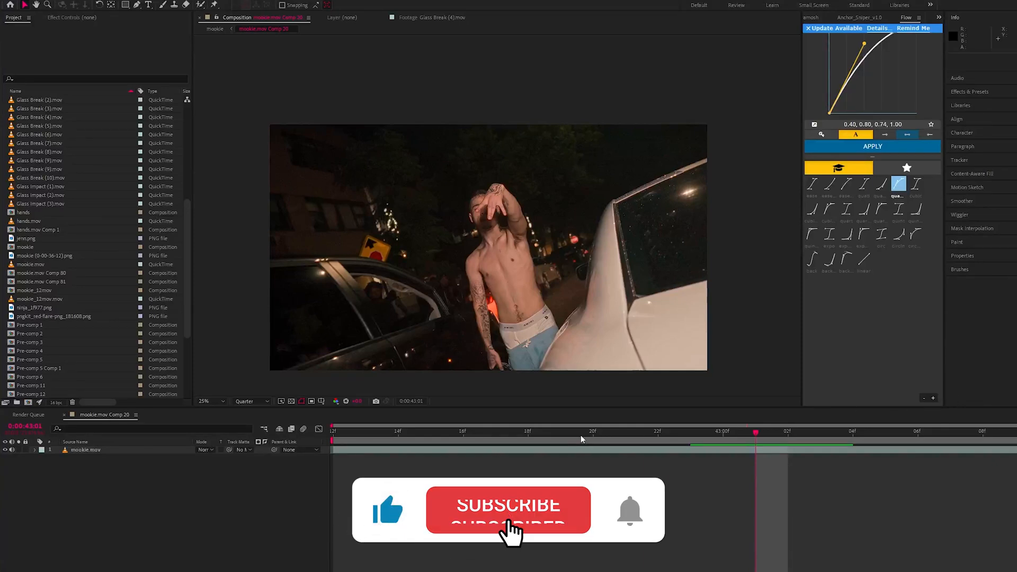
# Scrub to the hand-reach frame, duplicate the mookie.mov layer and zoom the viewer to 50%
pyautogui.click(507, 509)
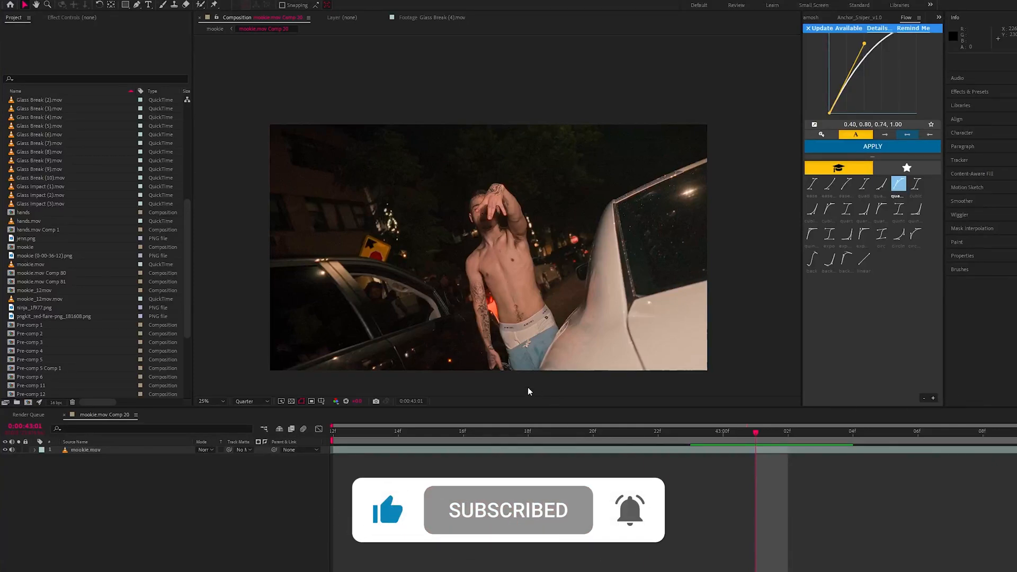
pyautogui.click(656, 431)
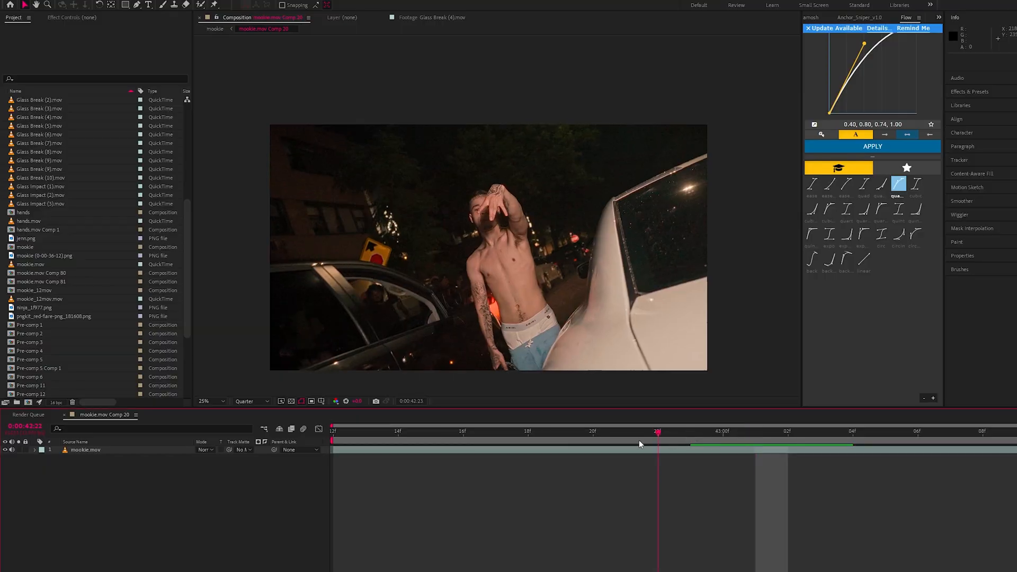
pyautogui.click(462, 431)
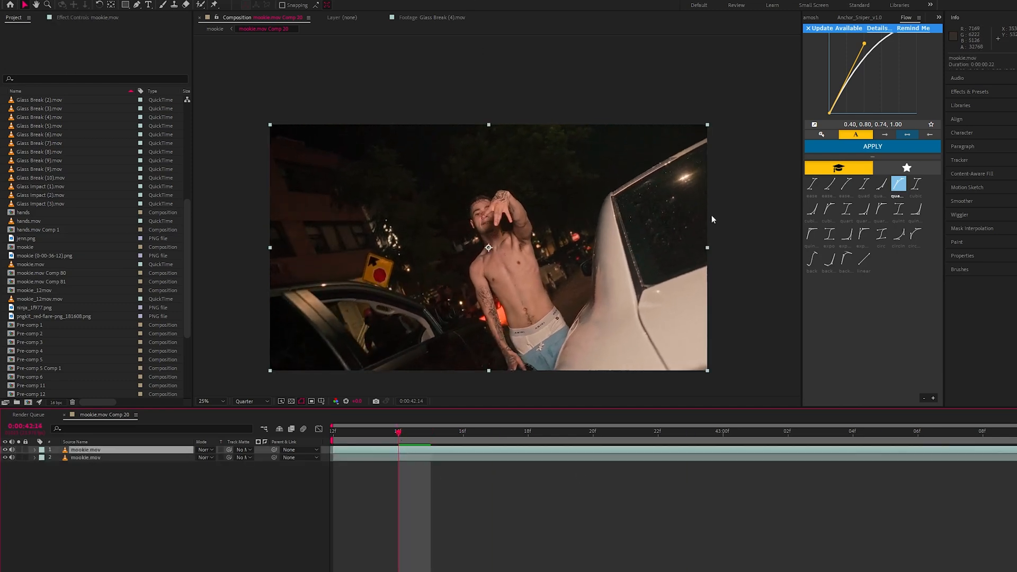
pyautogui.click(205, 400)
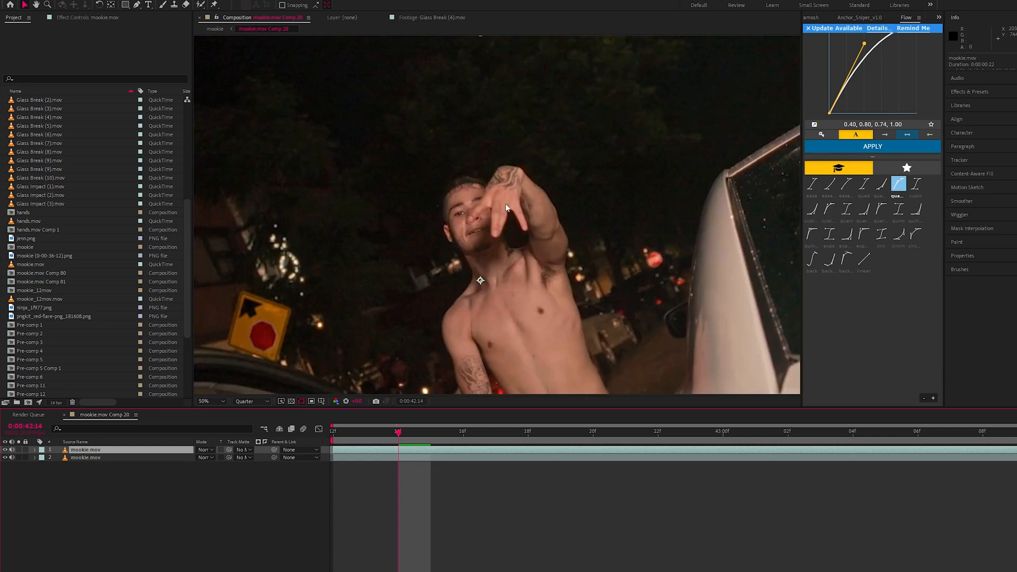
pyautogui.moveTo(288, 418)
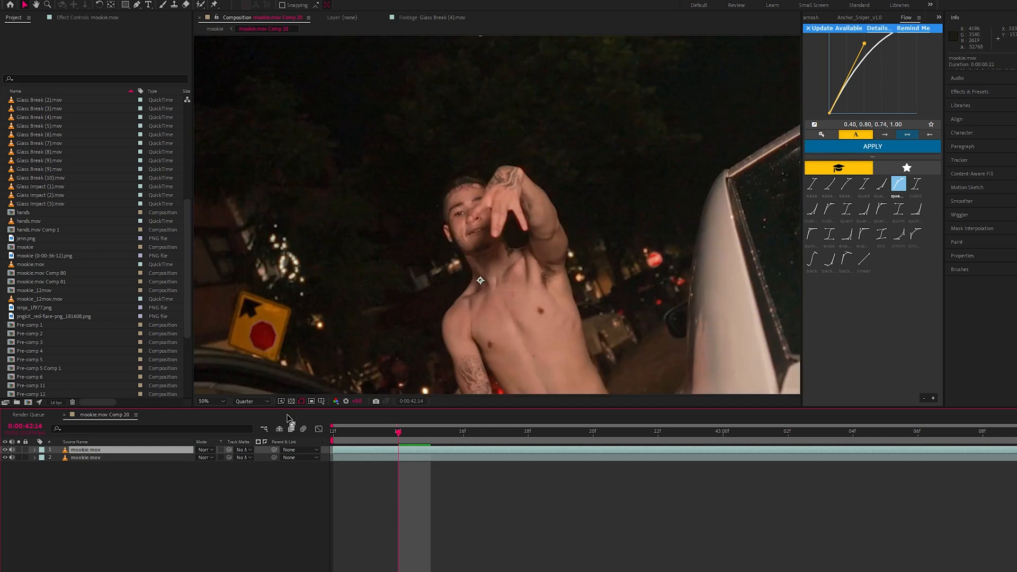
pyautogui.click(252, 401)
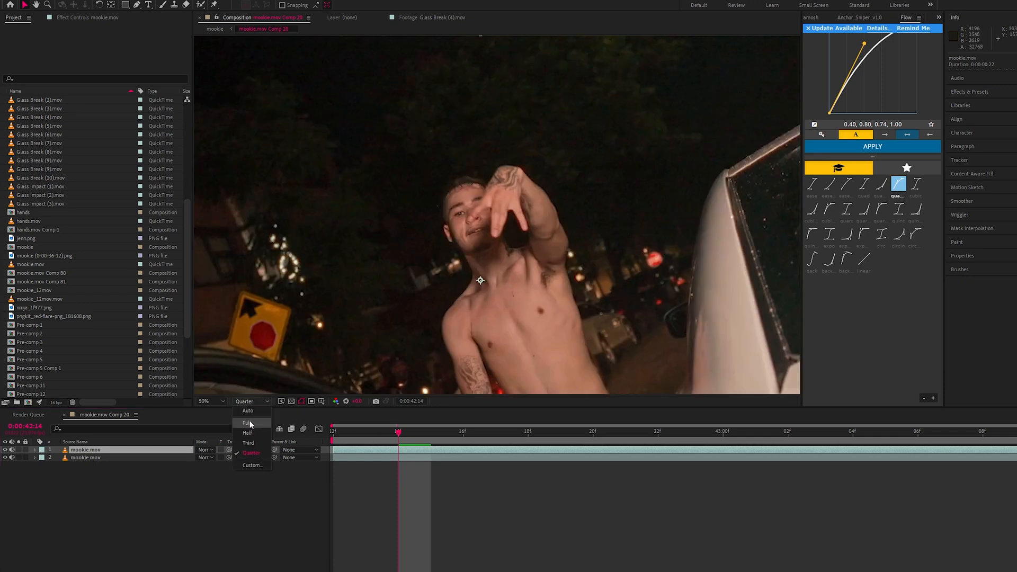
# Set Full resolution, freeze the Roto Brush hand matte and return to the composition view
pyautogui.click(247, 422)
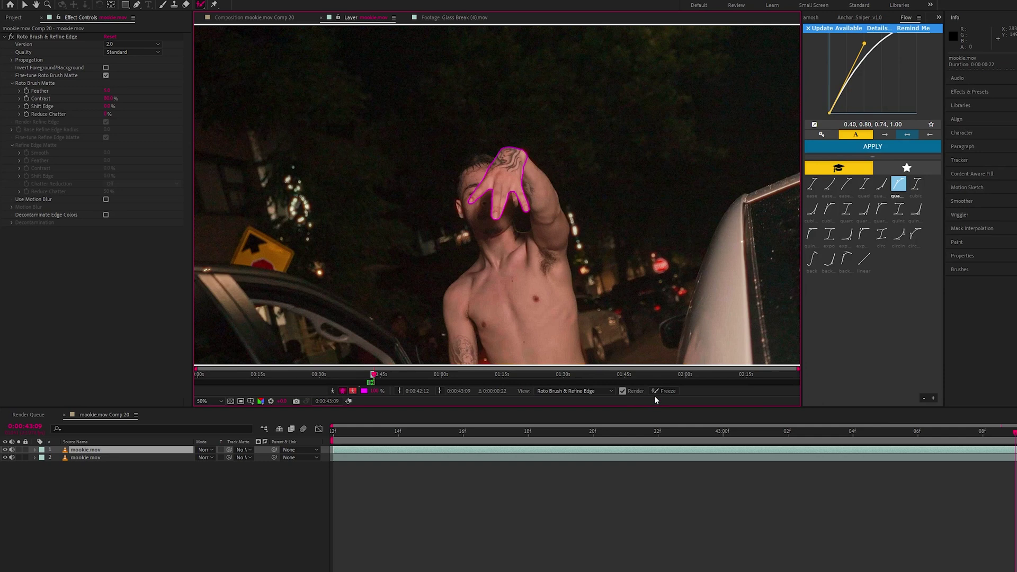
pyautogui.click(663, 391)
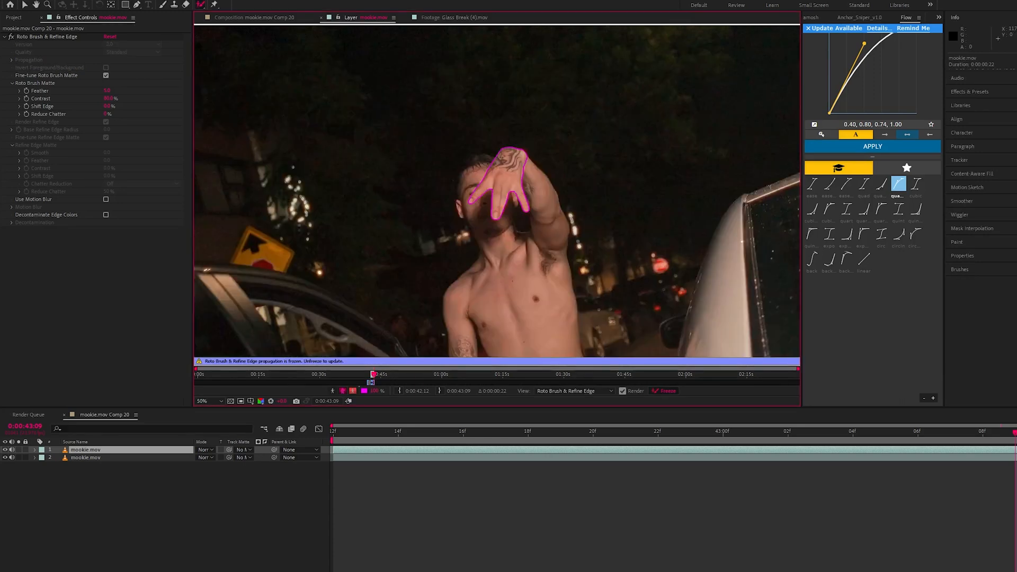
pyautogui.click(253, 18)
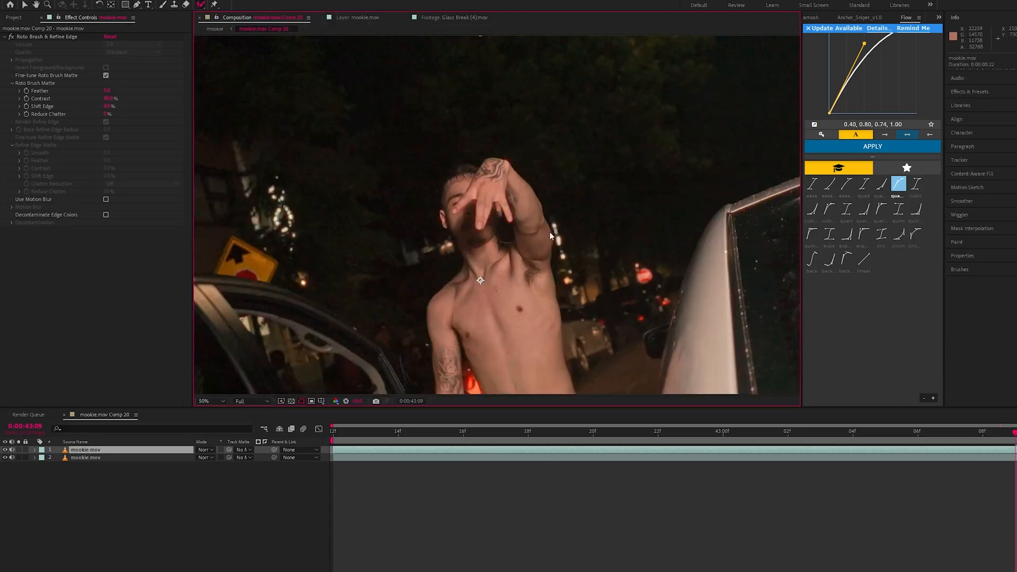
# Solo-check the rotoscoped hand layer, then pre-compose it into mookie.mov Comp 82
pyautogui.click(366, 431)
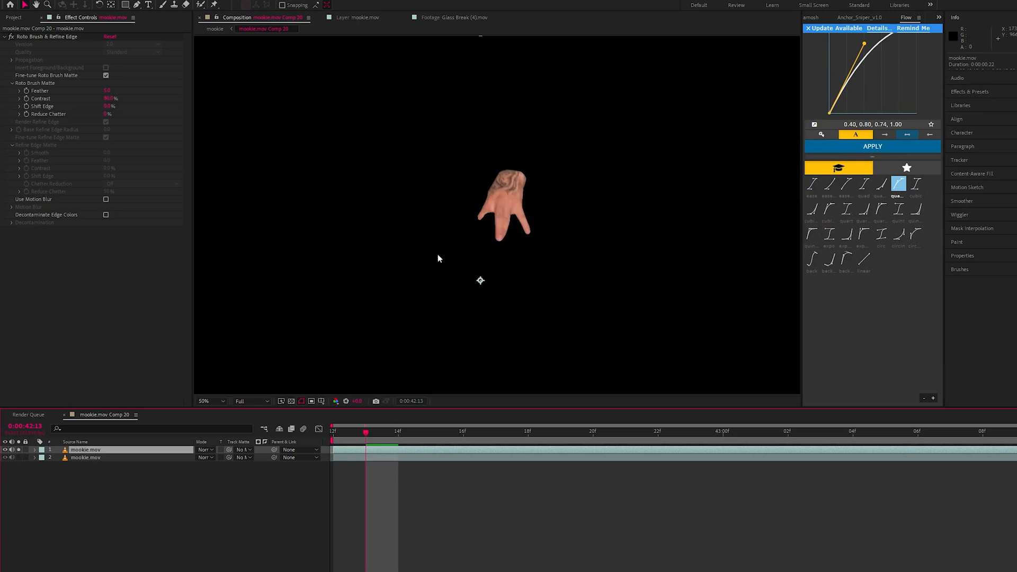
pyautogui.click(5, 449)
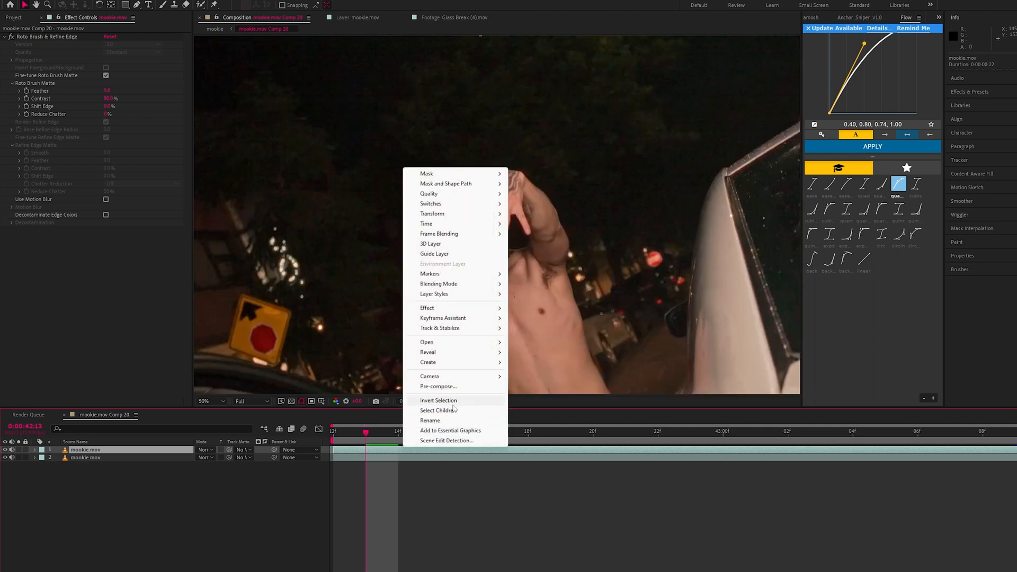
pyautogui.click(438, 386)
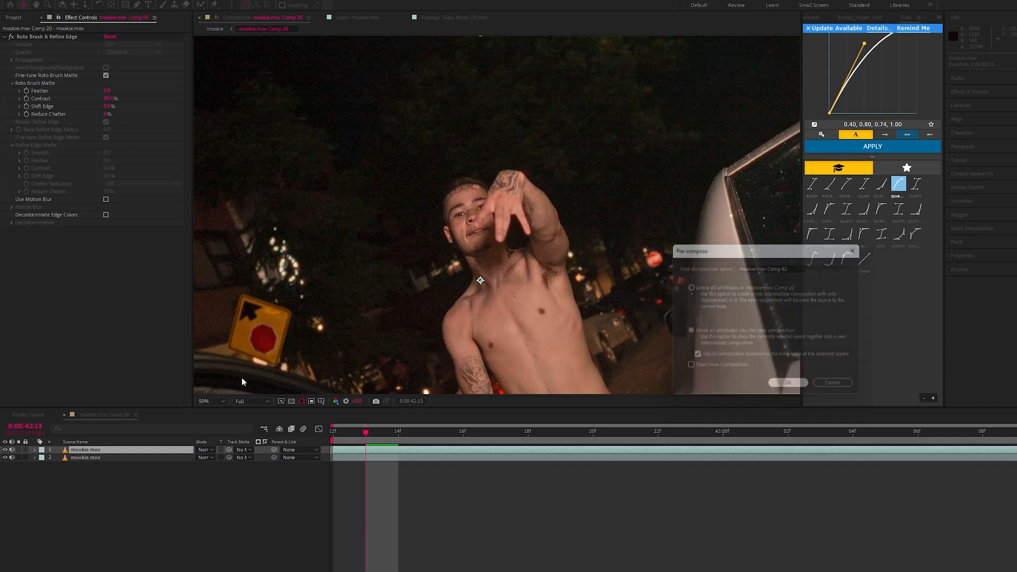
pyautogui.click(787, 383)
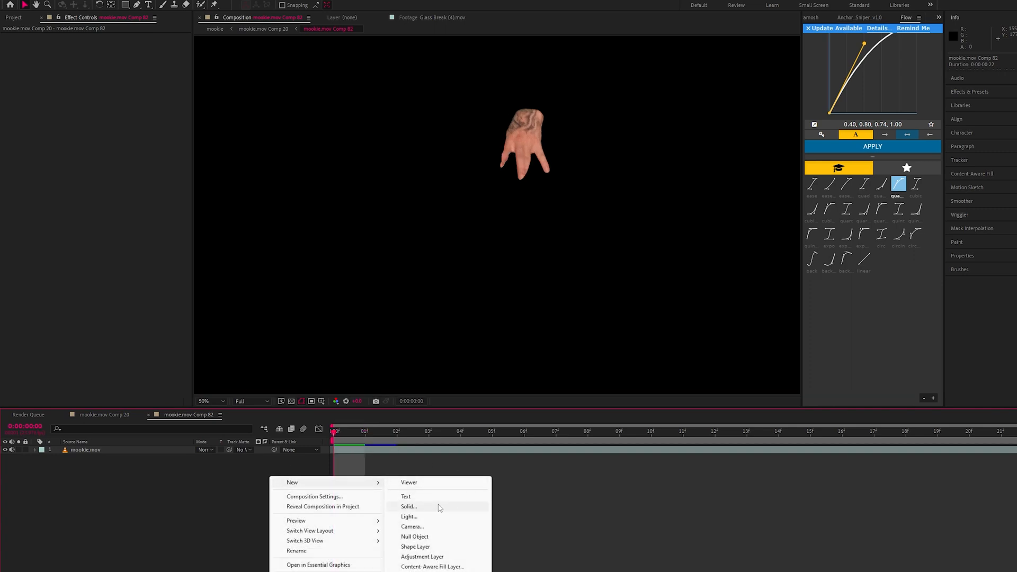
# Create White Solid 4 and a black-coloured Black Solid 9 around the hand layer
pyautogui.click(407, 506)
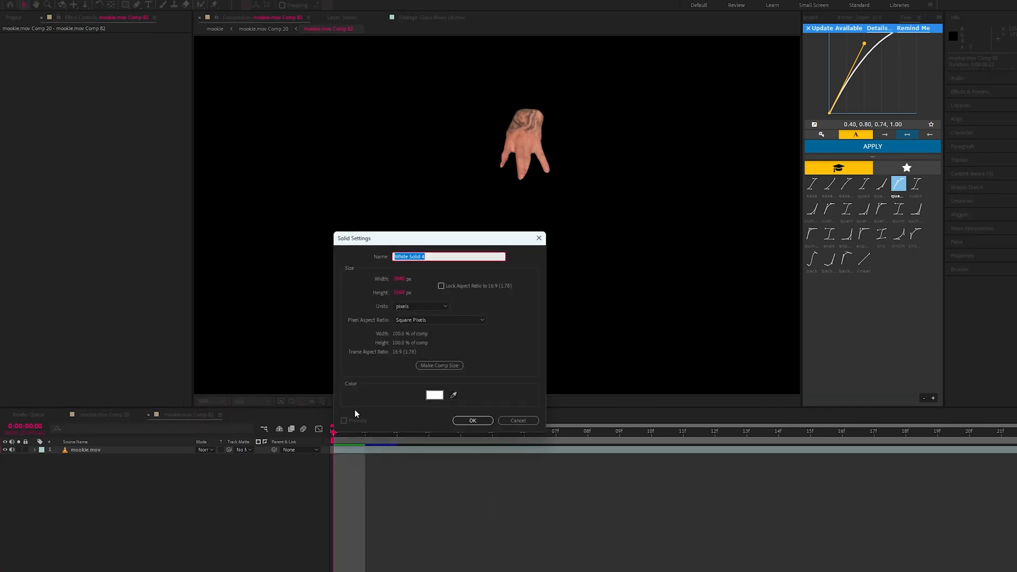
pyautogui.moveTo(259, 494)
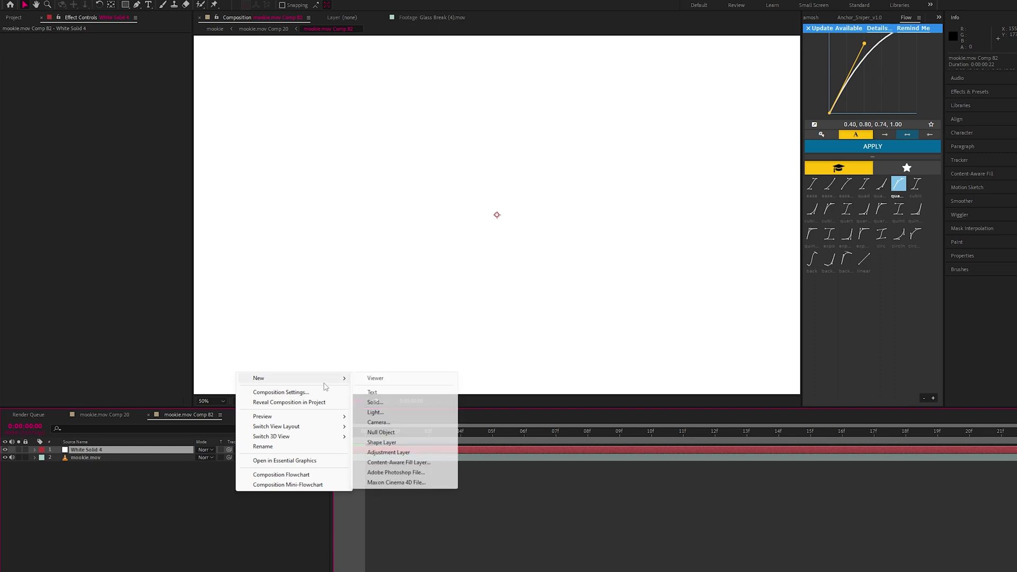
pyautogui.click(374, 402)
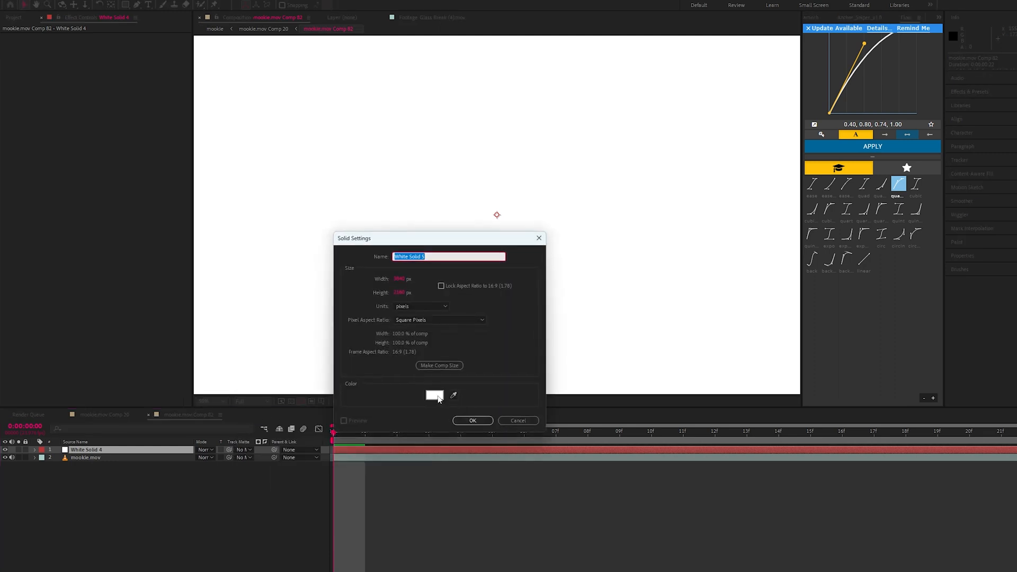
pyautogui.click(435, 395)
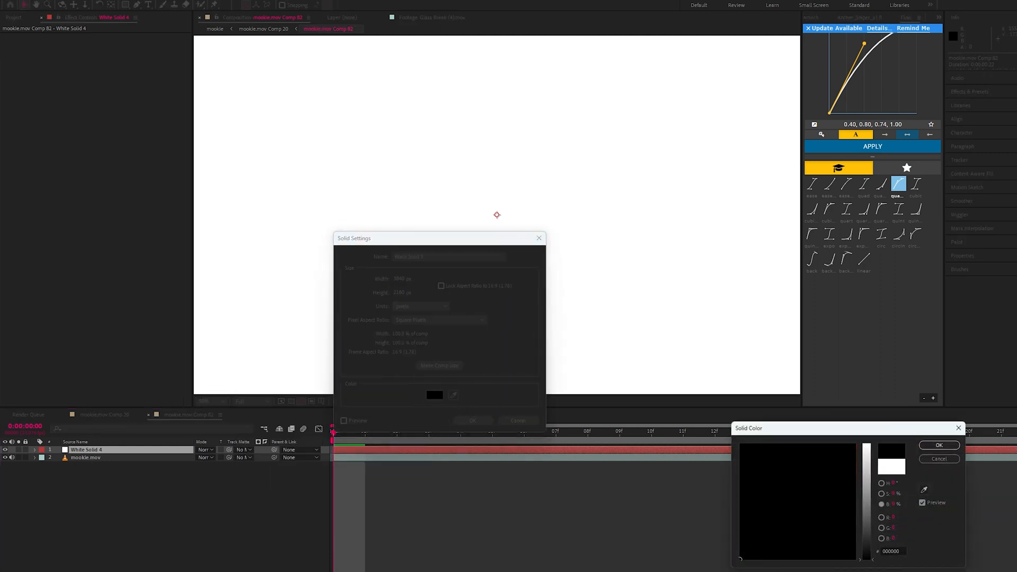
pyautogui.click(937, 445)
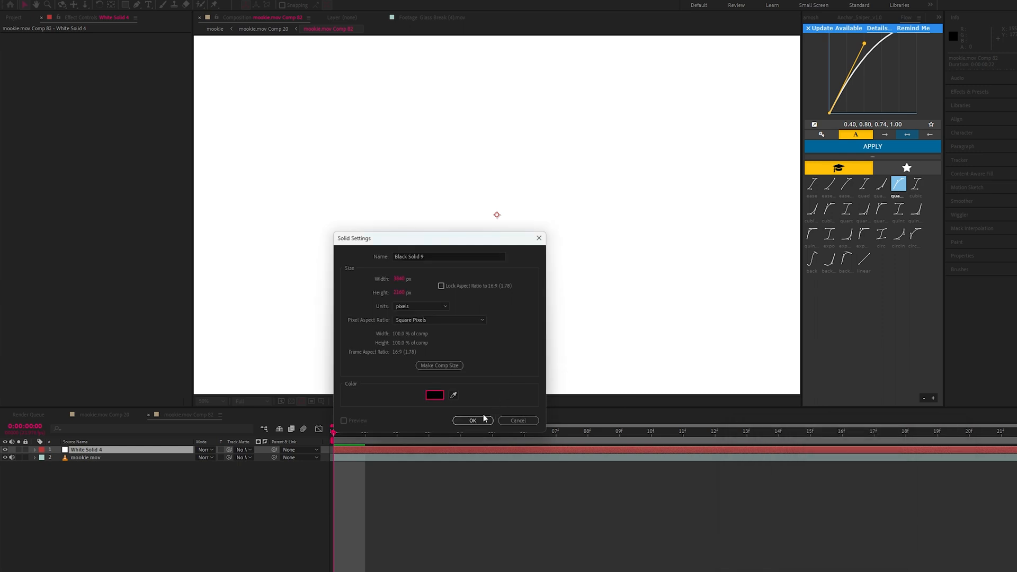
pyautogui.click(472, 421)
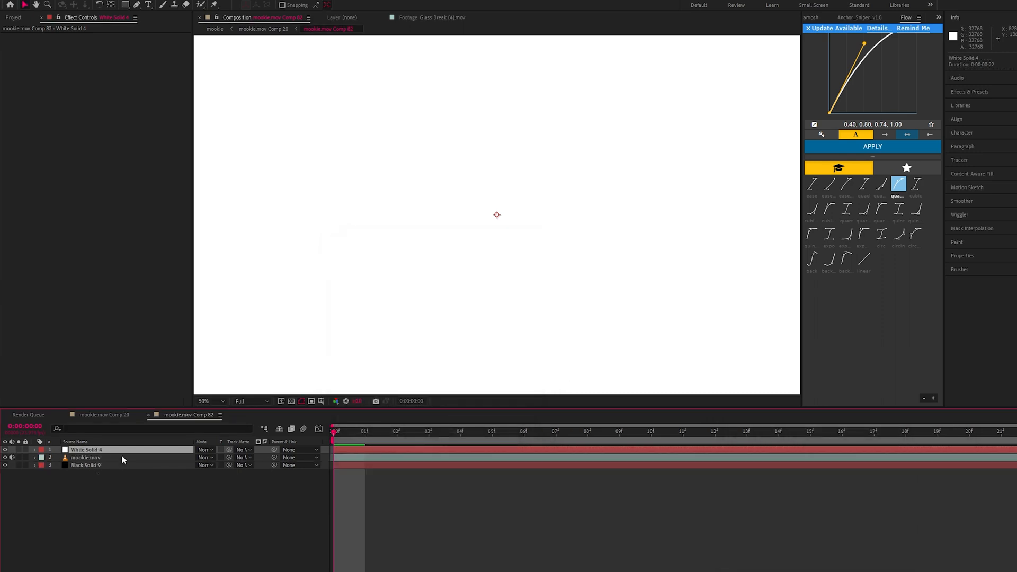
# Apply Fractal Noise to White Solid 4 and tune its contrast, brightness and sub settings into blotches
pyautogui.write('frac')
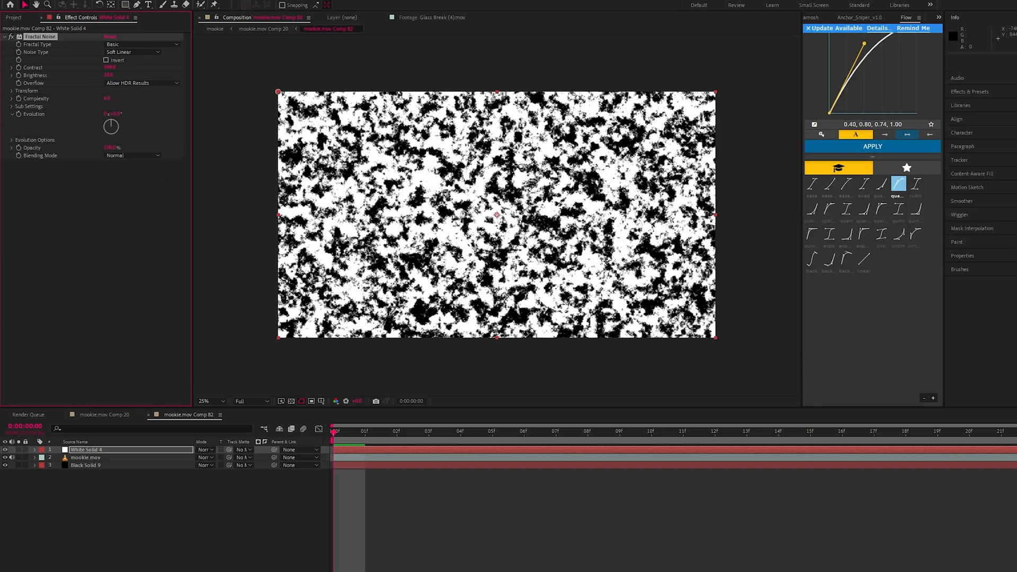
pyautogui.click(11, 105)
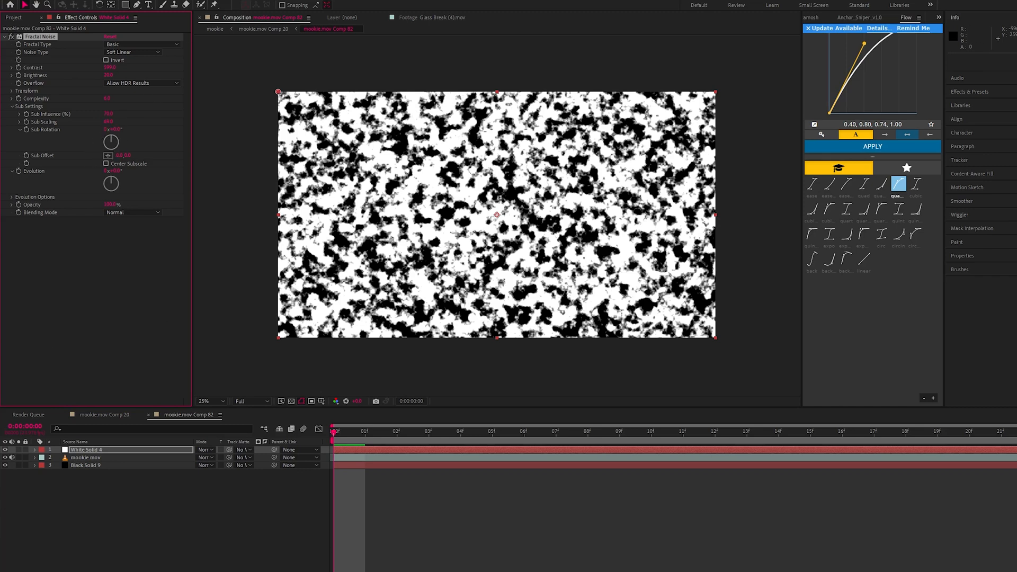
pyautogui.click(492, 431)
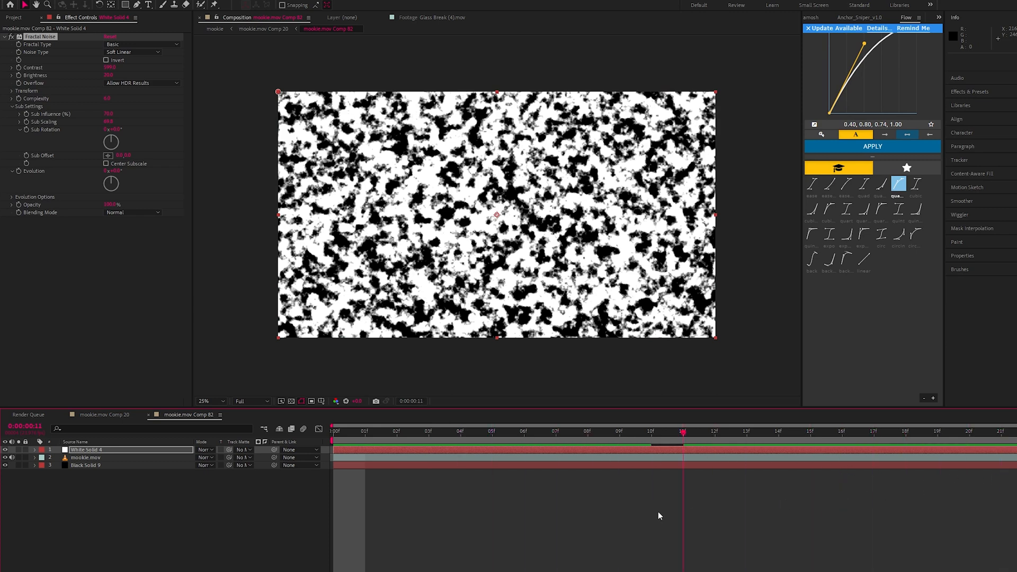
pyautogui.press('Home')
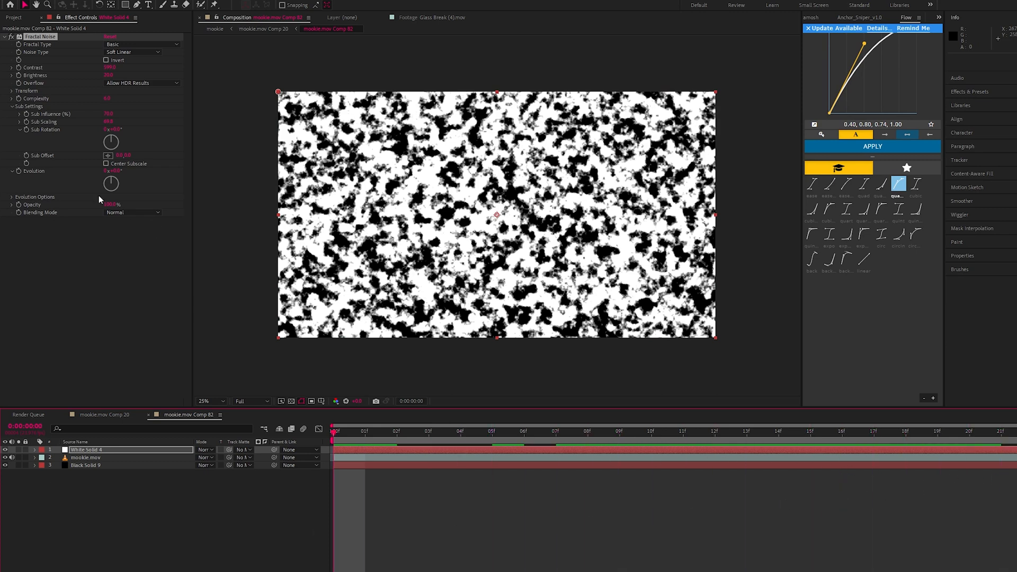
pyautogui.moveTo(38, 184)
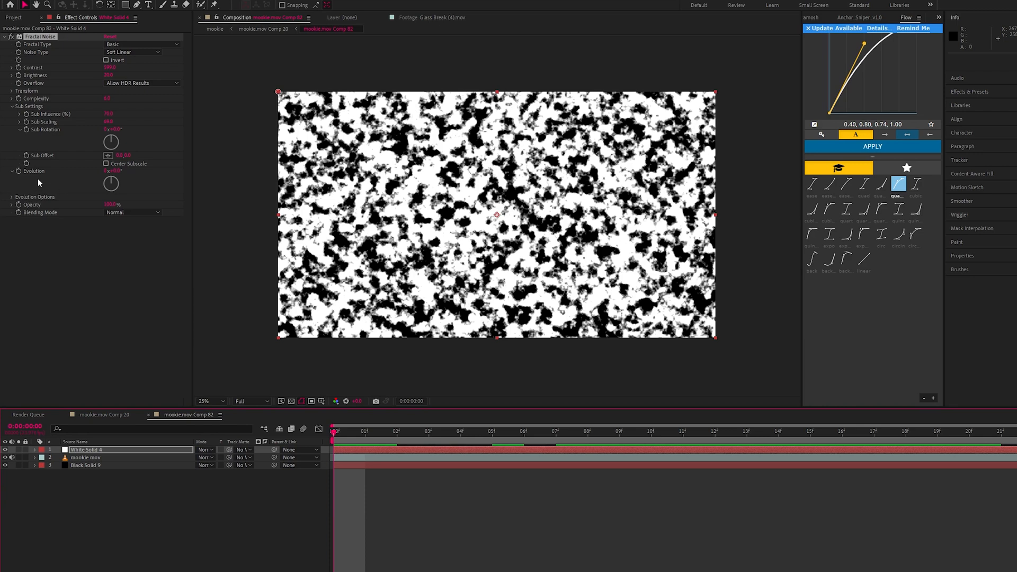
pyautogui.moveTo(38, 182)
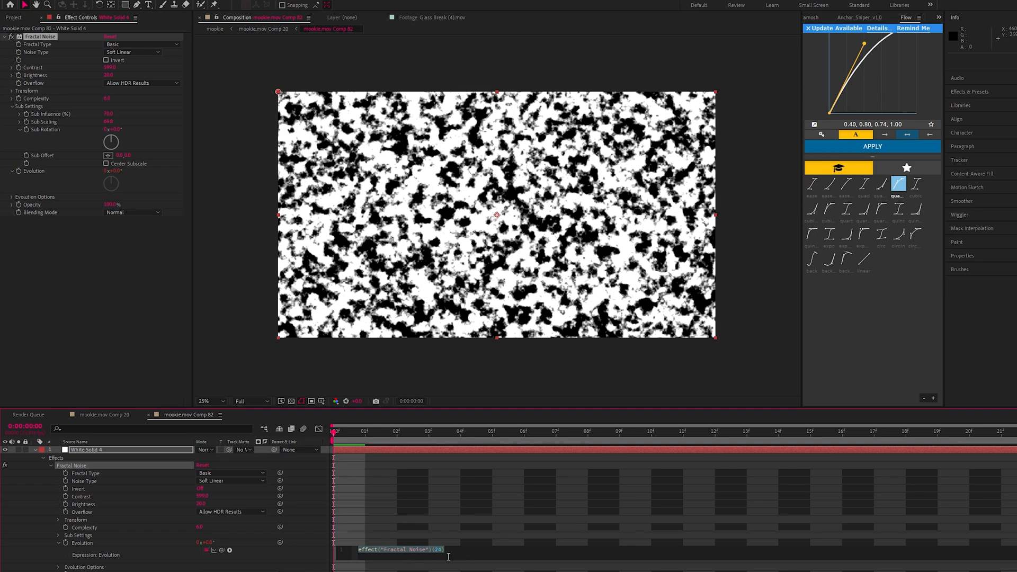
# Drive Fractal Noise Evolution with a time*500 expression, preview it, then hide White Solid 4
pyautogui.write('time*')
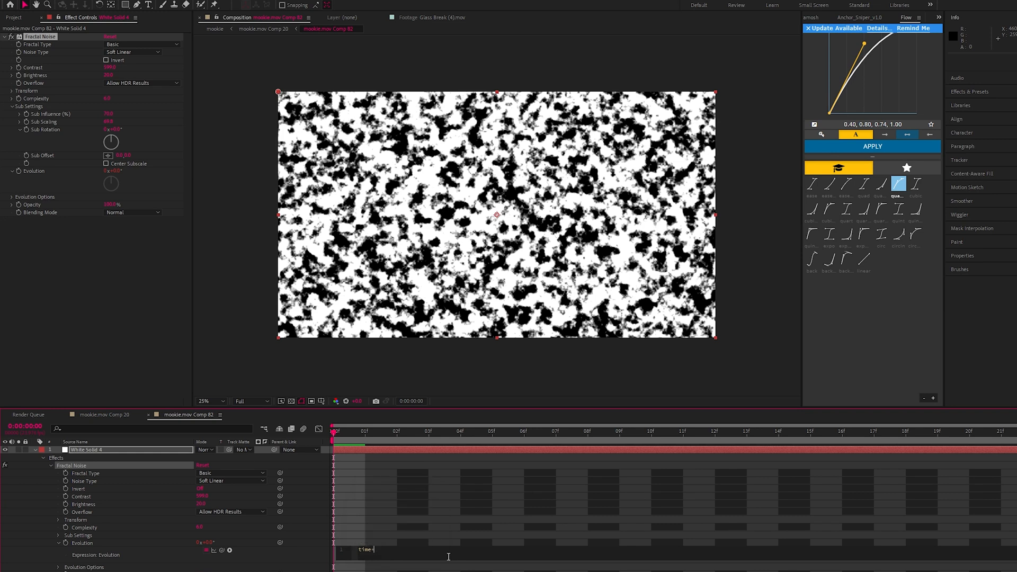
pyautogui.write('+500')
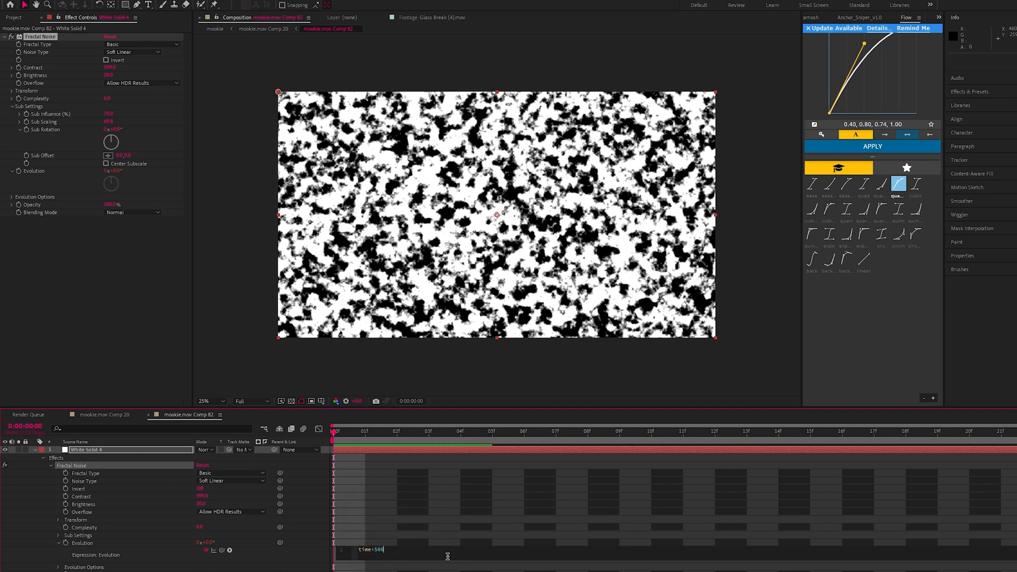
pyautogui.click(428, 431)
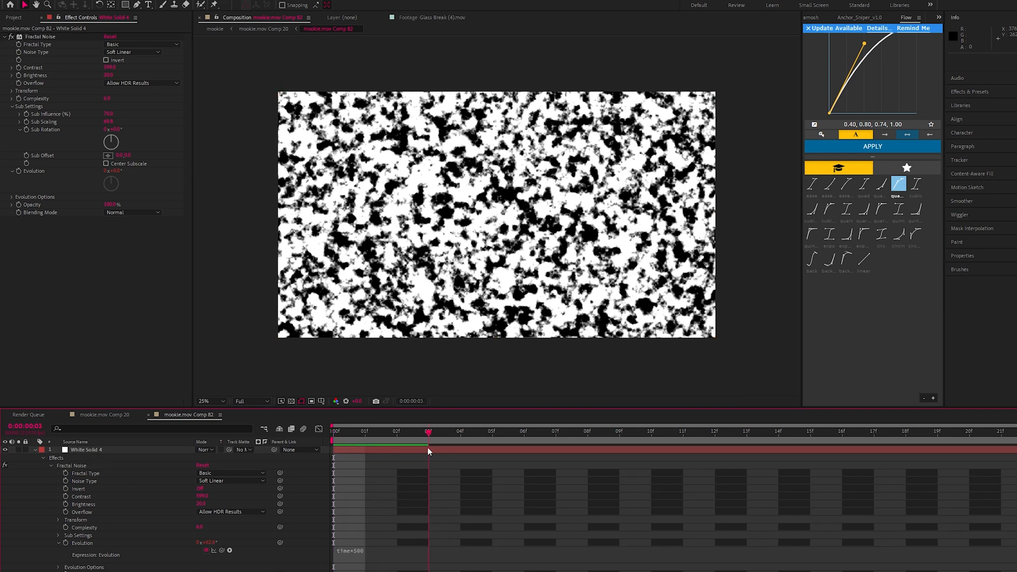
pyautogui.click(842, 431)
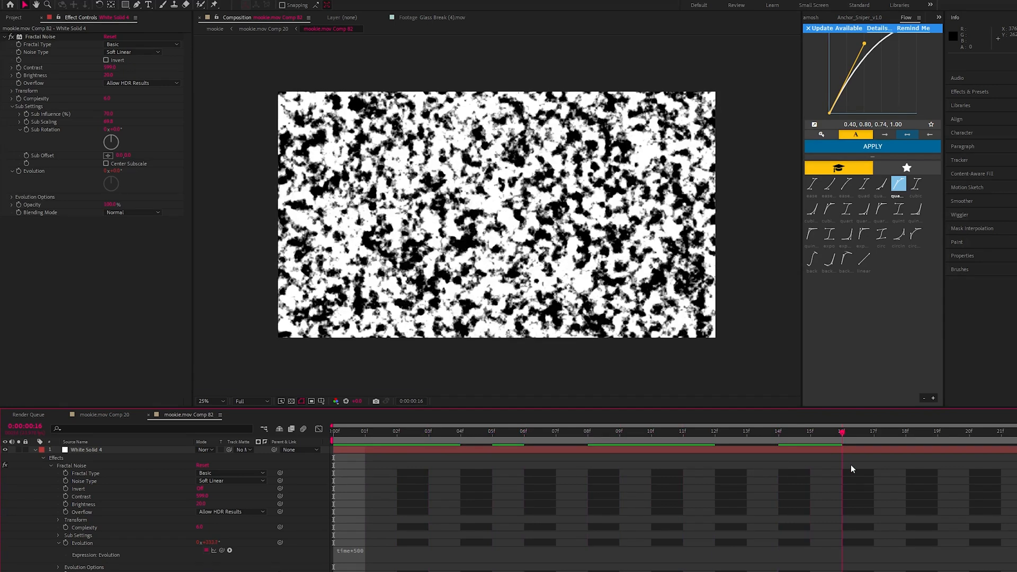
pyautogui.click(938, 431)
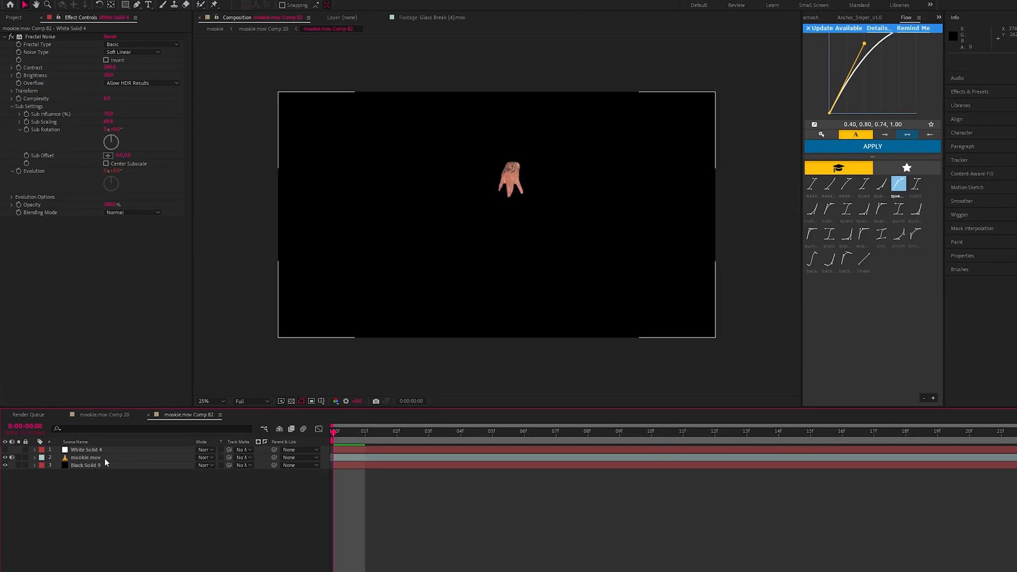
# At frame 4, give the hand layer an inverted Find Edges plus Levels for a white outline on black
pyautogui.click(459, 431)
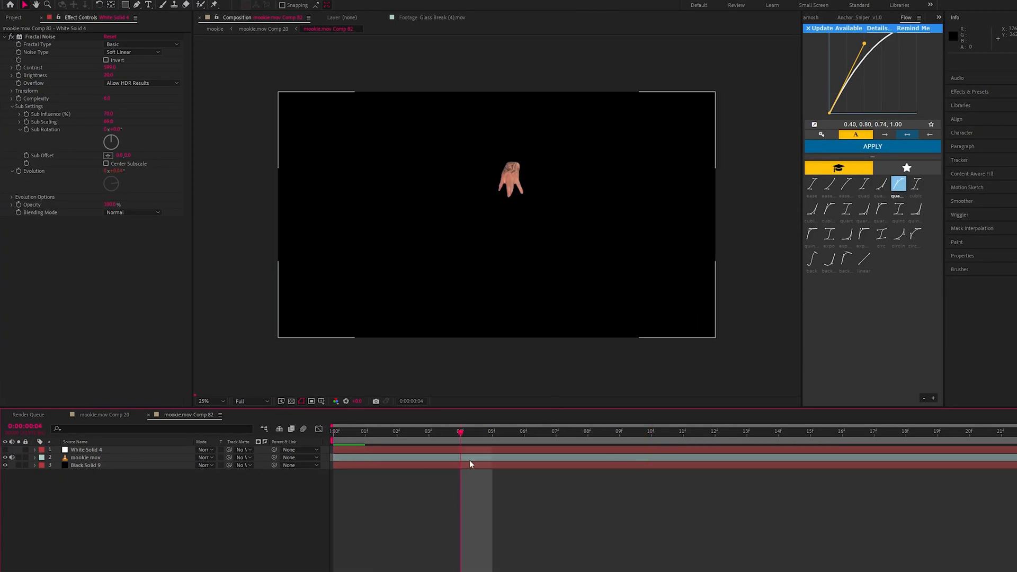
pyautogui.click(86, 457)
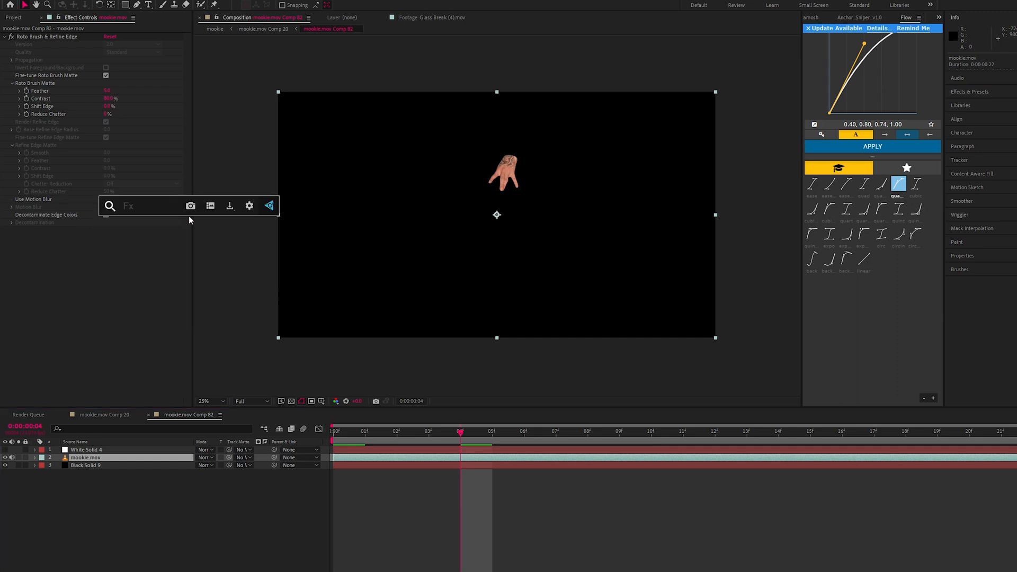
pyautogui.write('find')
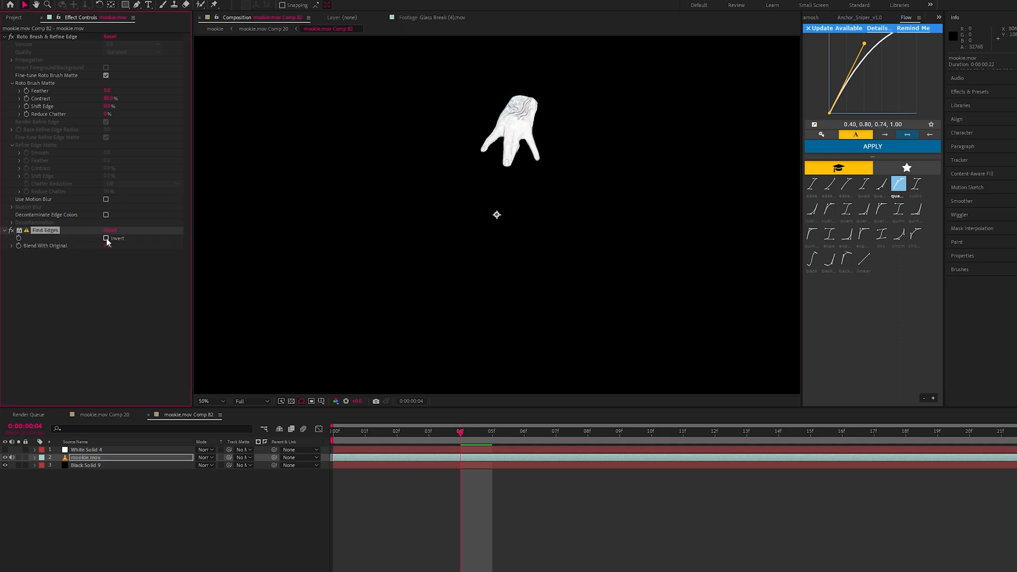
pyautogui.click(106, 238)
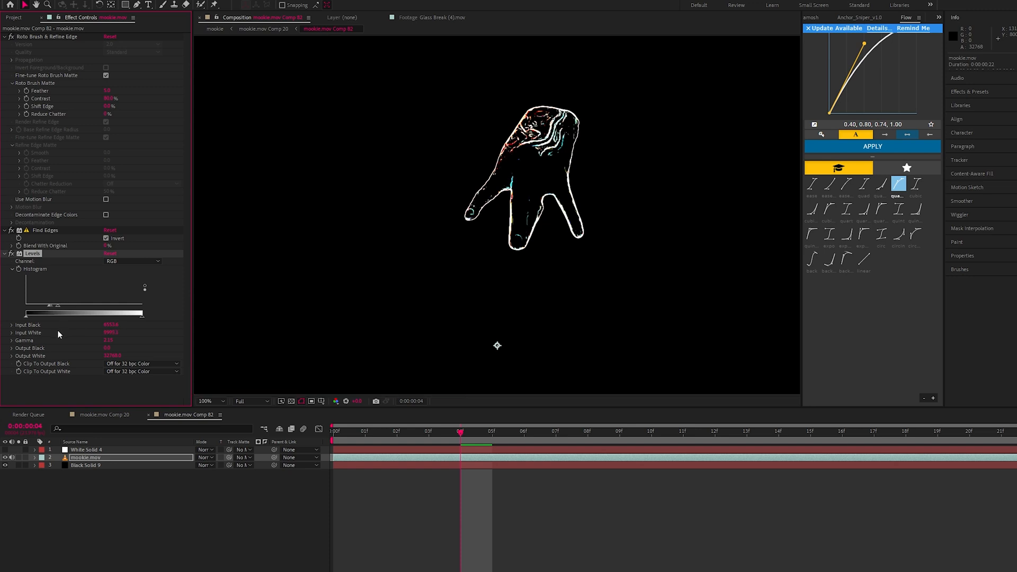
pyautogui.moveTo(10, 258)
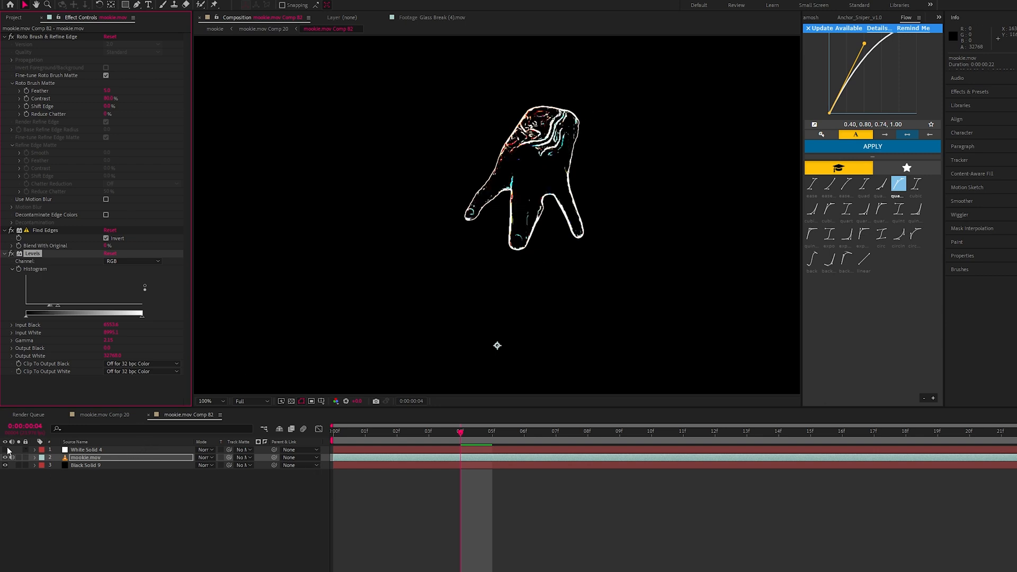
# Show White Solid 4 again and set its blending mode so the hand outline shows through
pyautogui.click(132, 212)
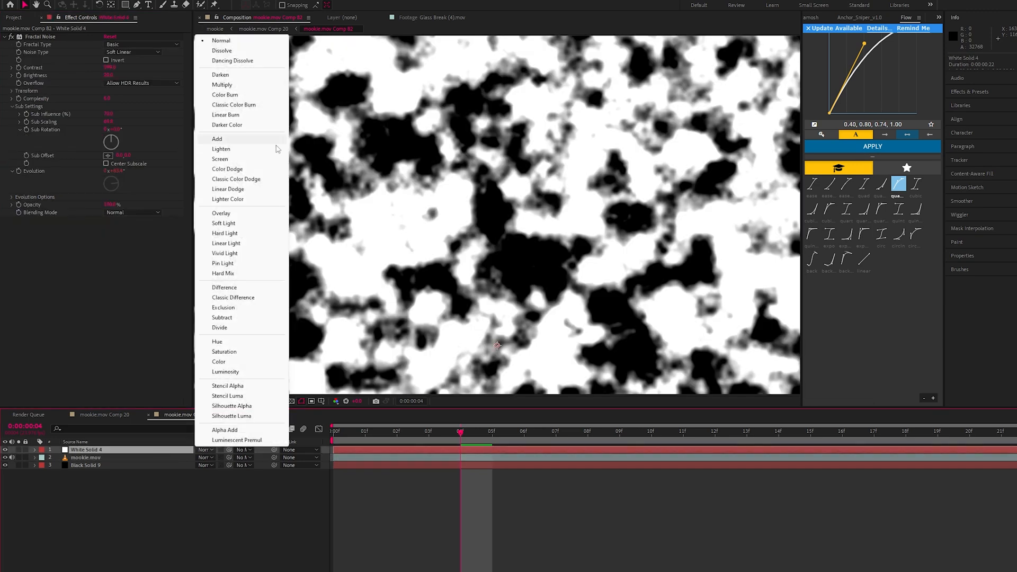
pyautogui.click(222, 85)
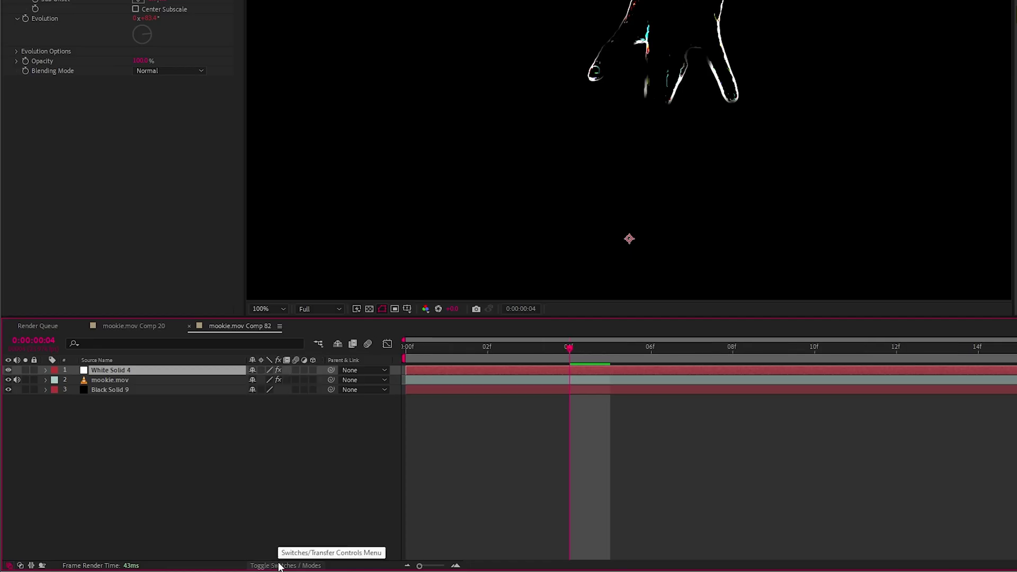
pyautogui.click(285, 564)
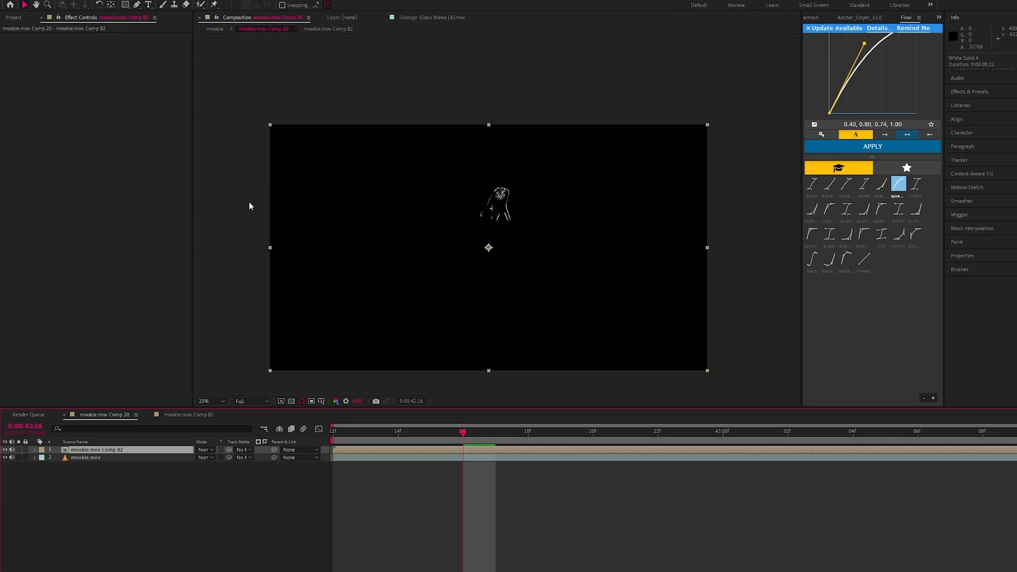
pyautogui.moveTo(437, 443)
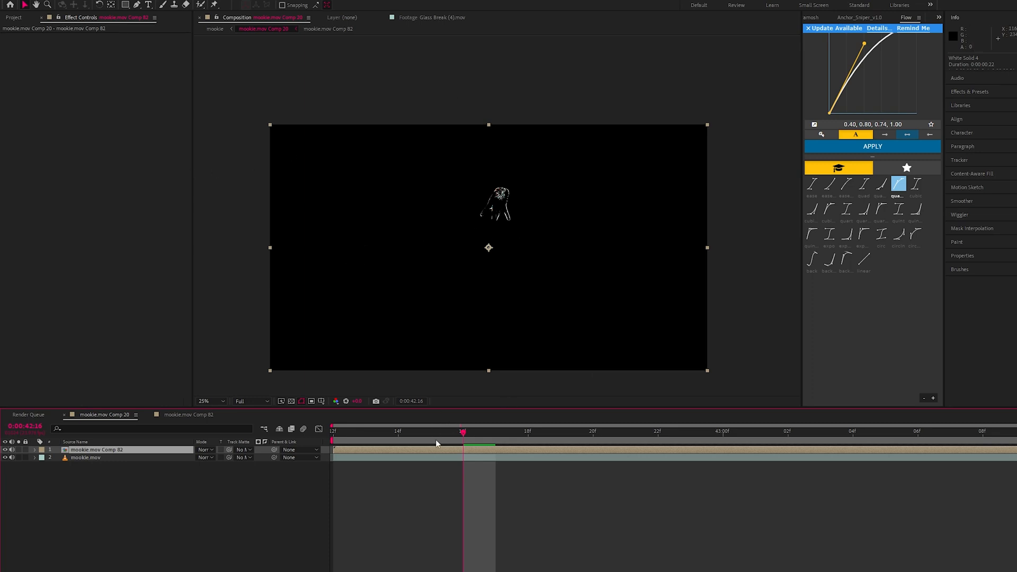
# Apply Universe Unmult to the mookie.mov Comp 82 layer in Comp 20
pyautogui.write('un')
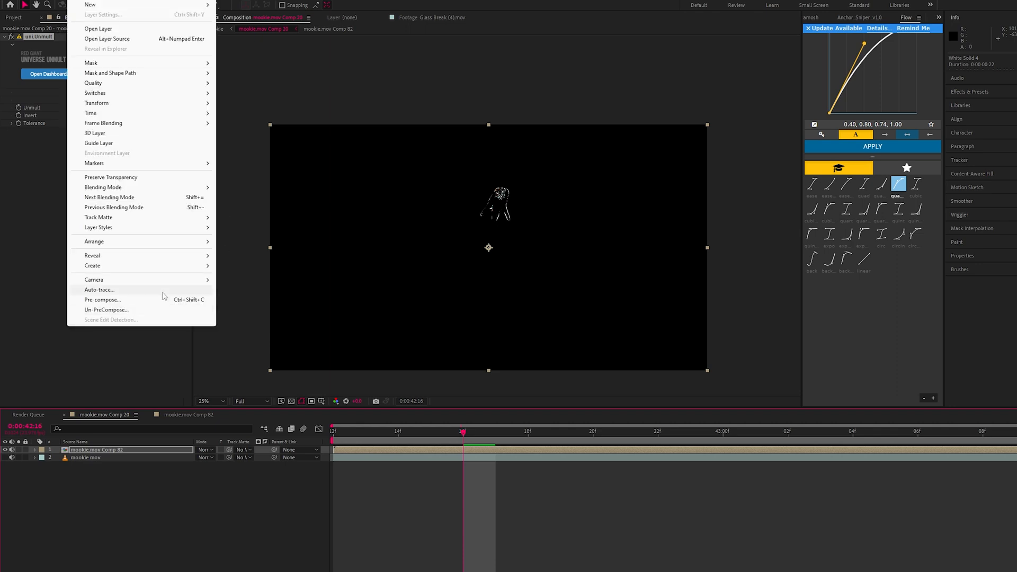
# Auto-trace the precomp over the Work Area into a mask-shape layer and zoom to 200%
pyautogui.click(100, 289)
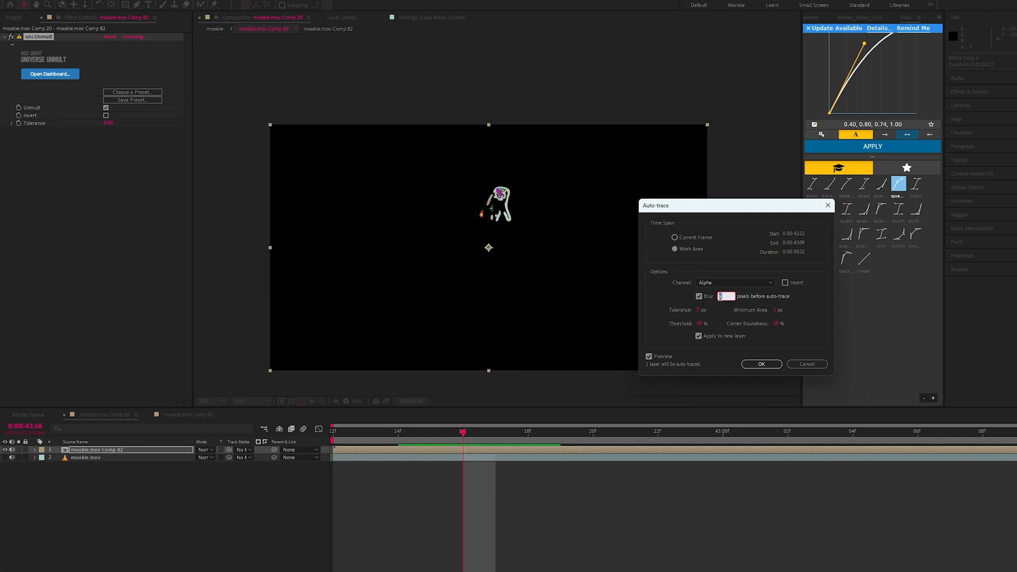
pyautogui.click(760, 363)
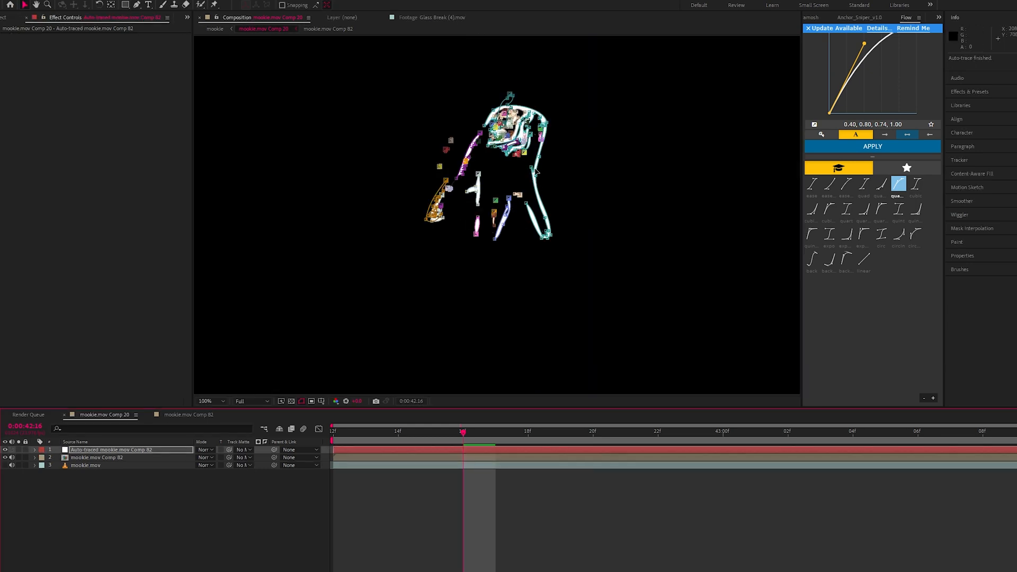
pyautogui.click(208, 400)
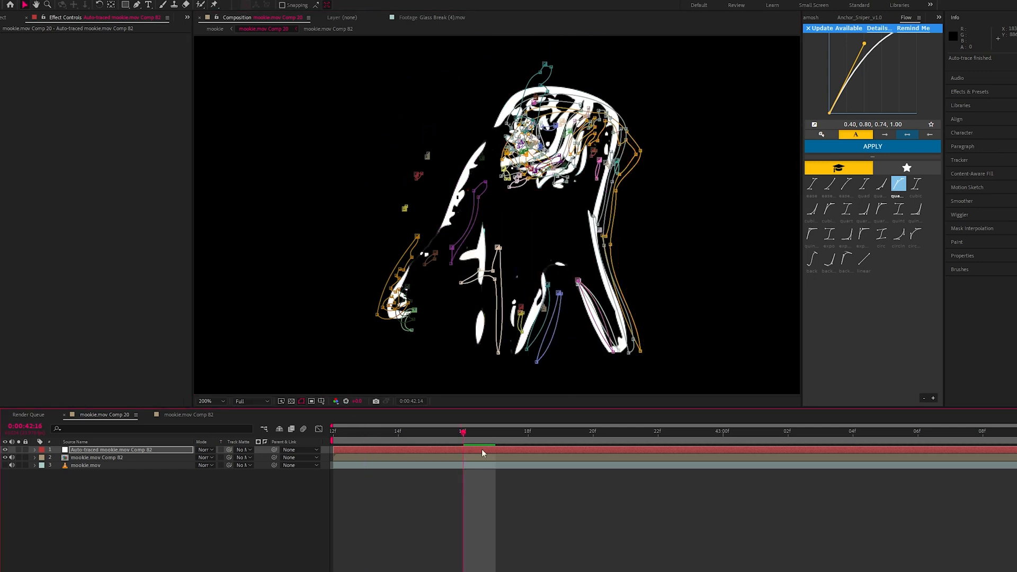
pyautogui.click(916, 431)
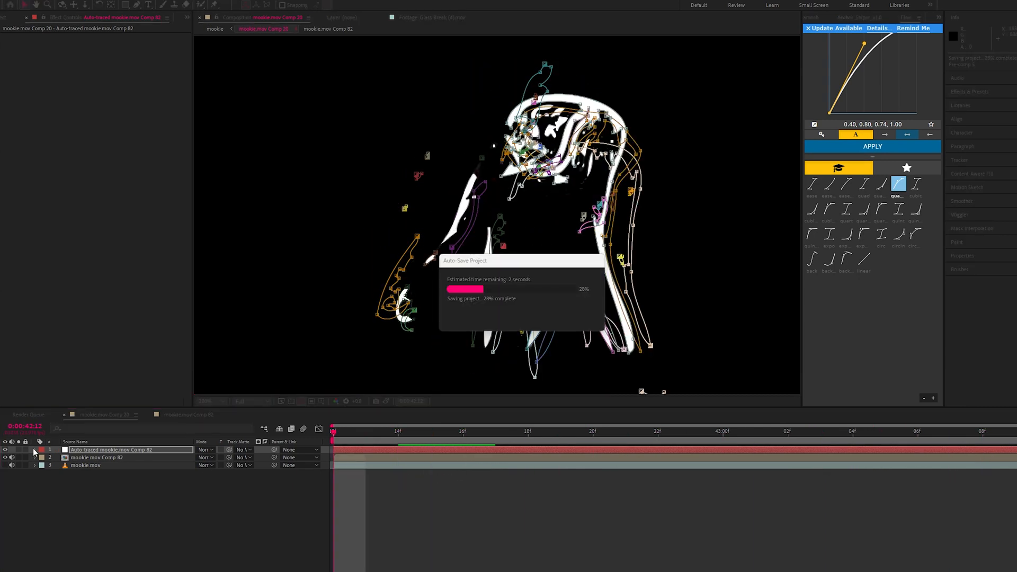
# Reveal the auto-traced layer's masks and each mask's path, feather and opacity properties
pyautogui.click(34, 449)
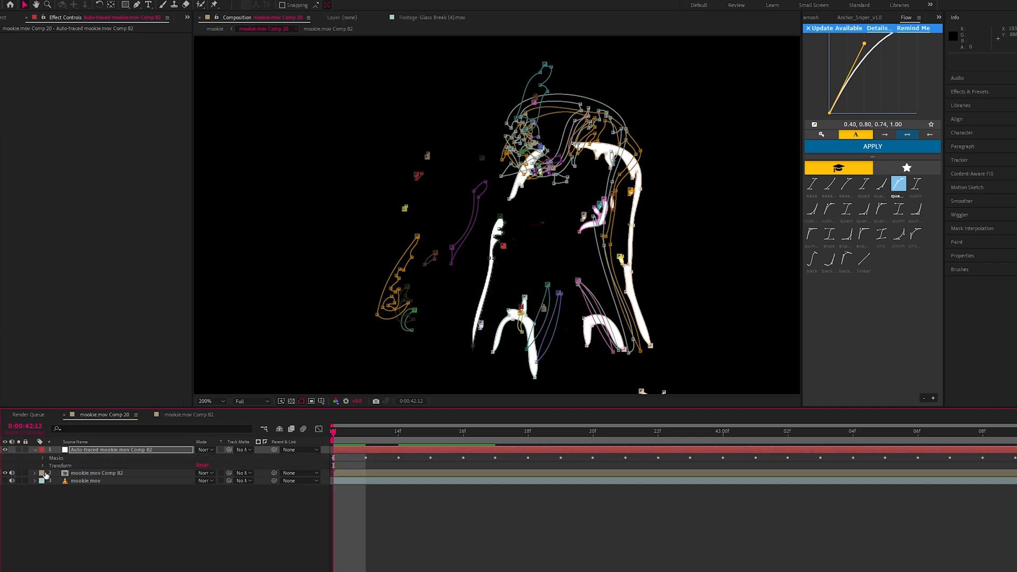
pyautogui.click(42, 457)
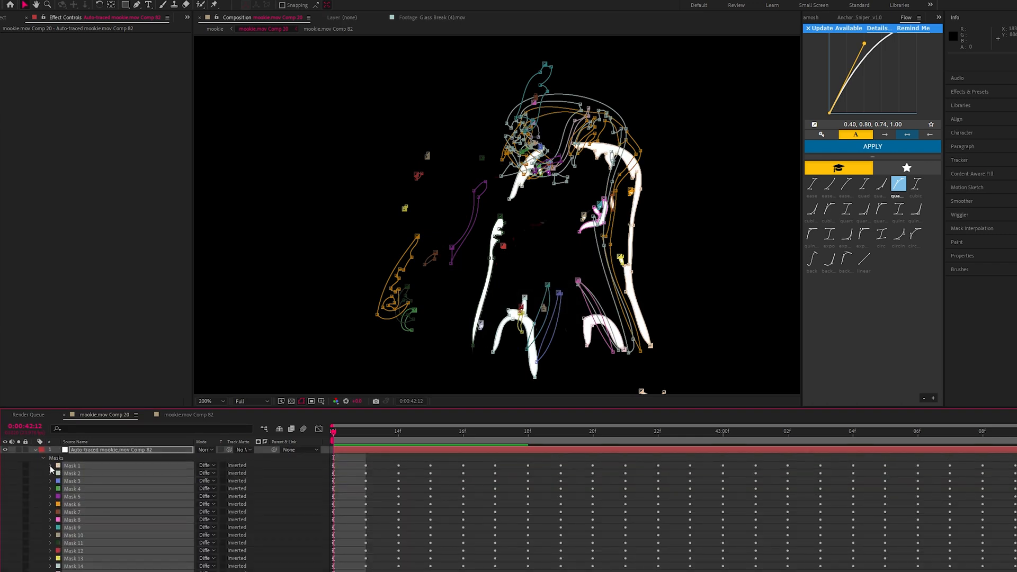
pyautogui.click(51, 465)
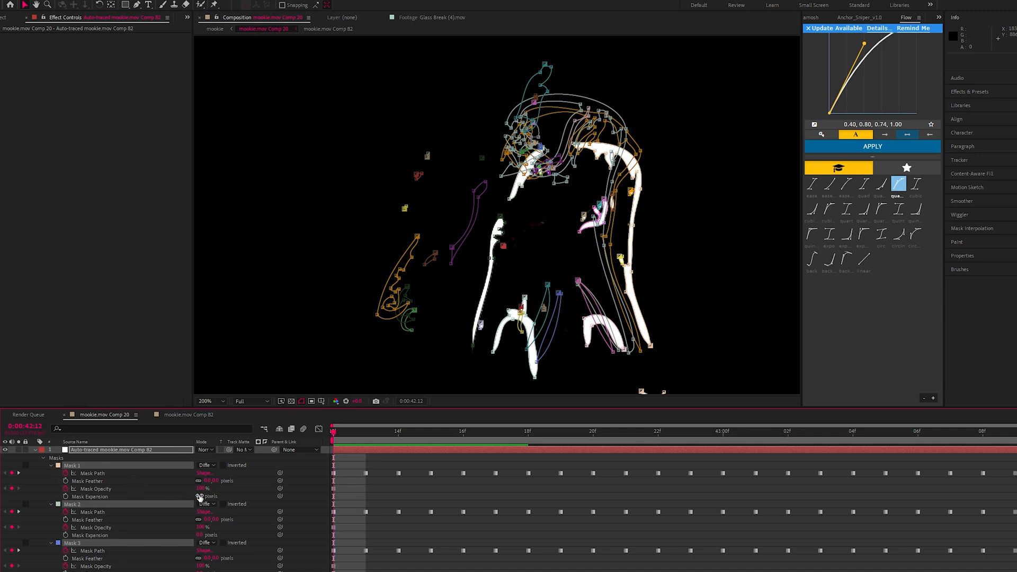
pyautogui.moveTo(65, 493)
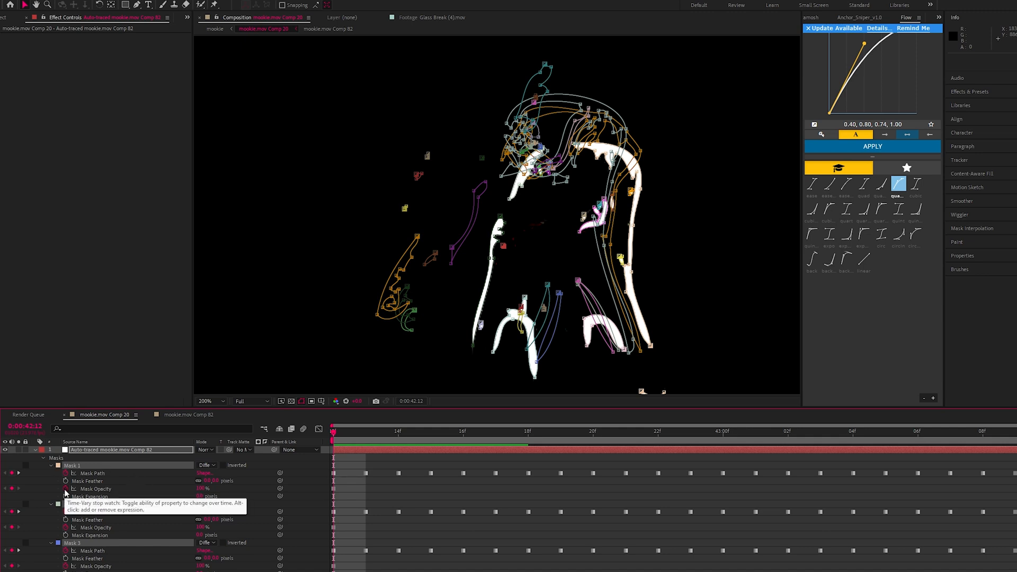
pyautogui.scroll(-3)
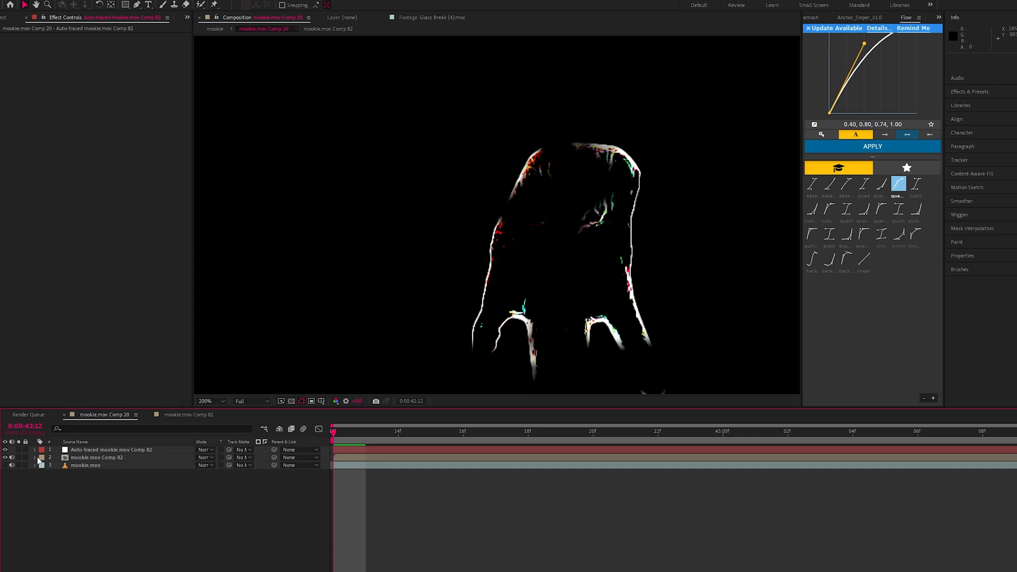
# Show the mookie.mov street footage again and select the auto-traced mask layer
pyautogui.click(6, 449)
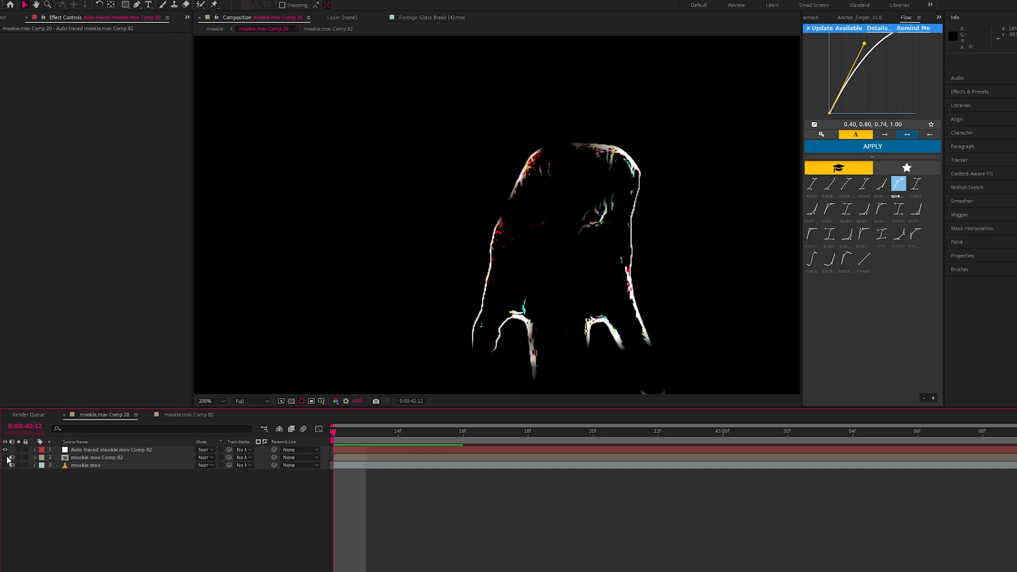
pyautogui.click(6, 465)
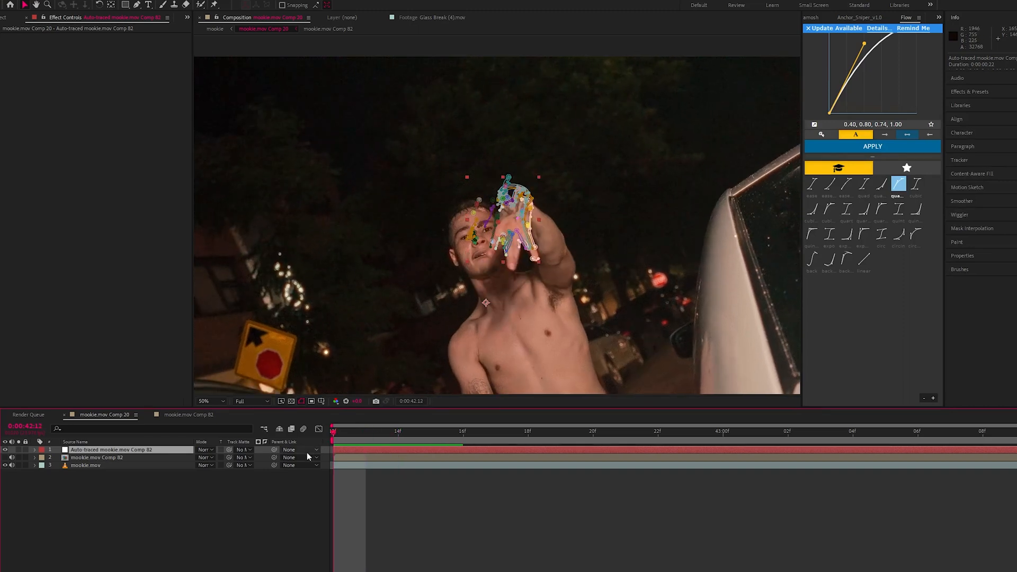
# Apply Saber to the traced layer with its core following the layer's masks
pyautogui.write('saber')
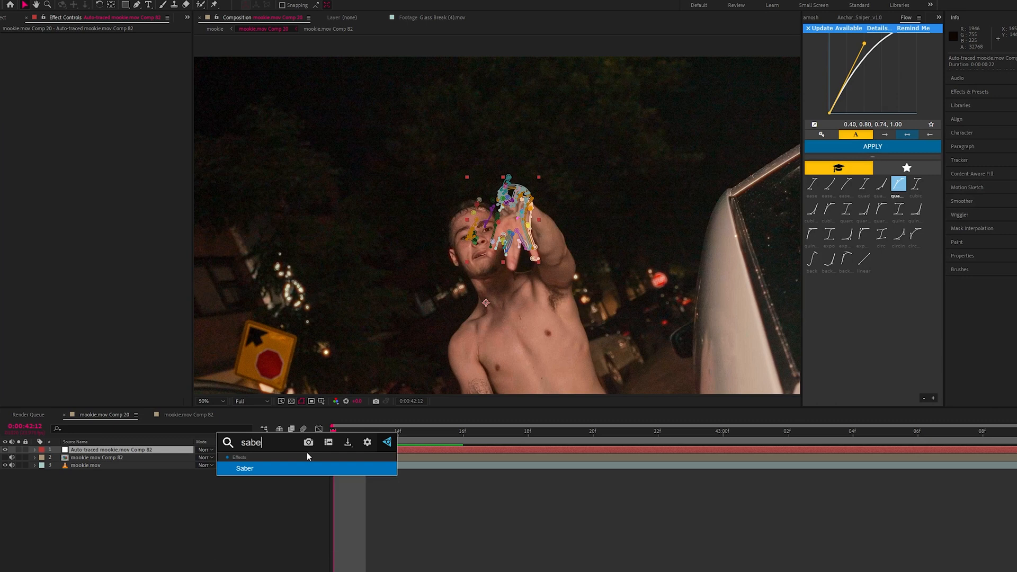
pyautogui.click(244, 469)
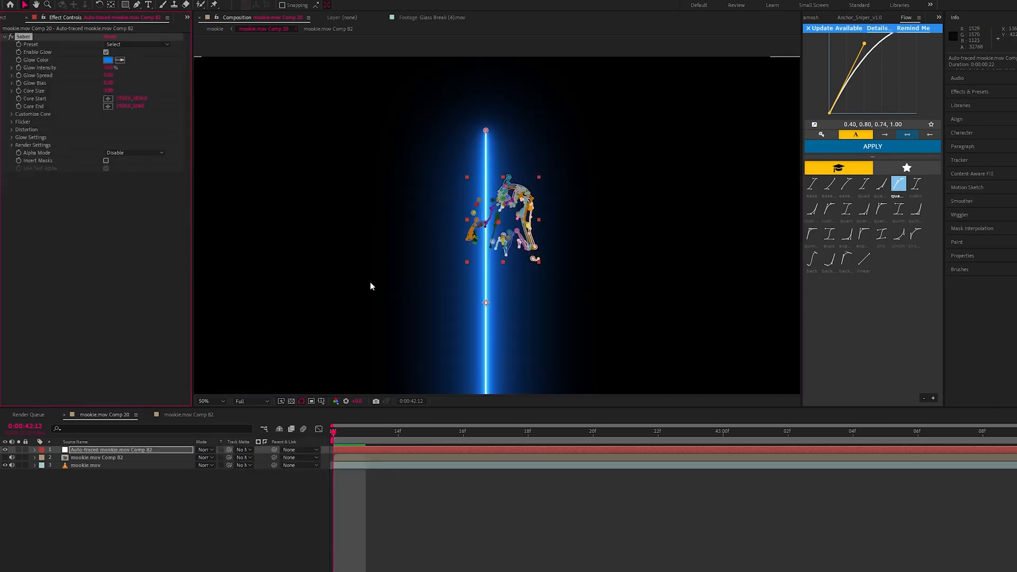
pyautogui.click(12, 115)
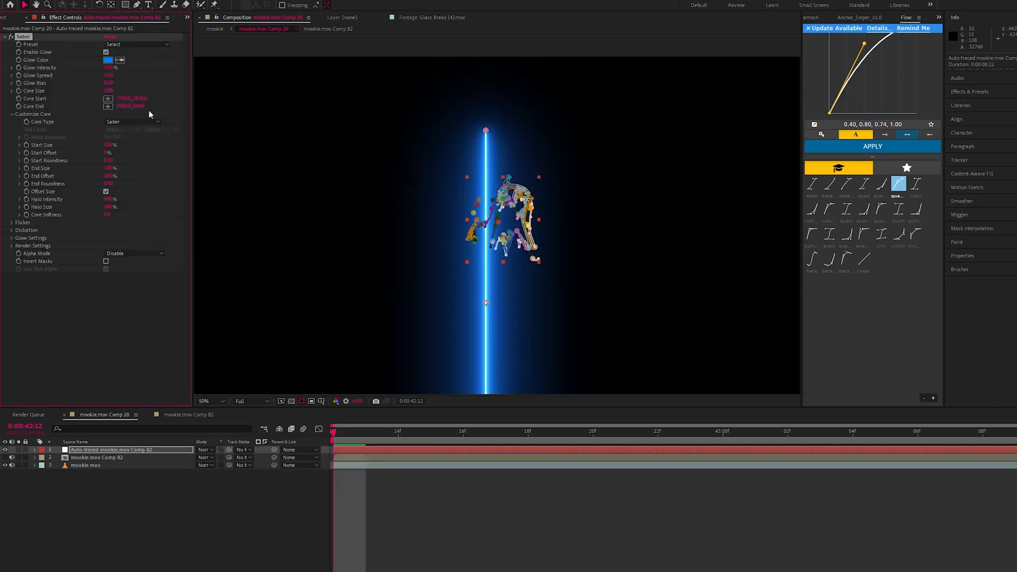
pyautogui.click(133, 120)
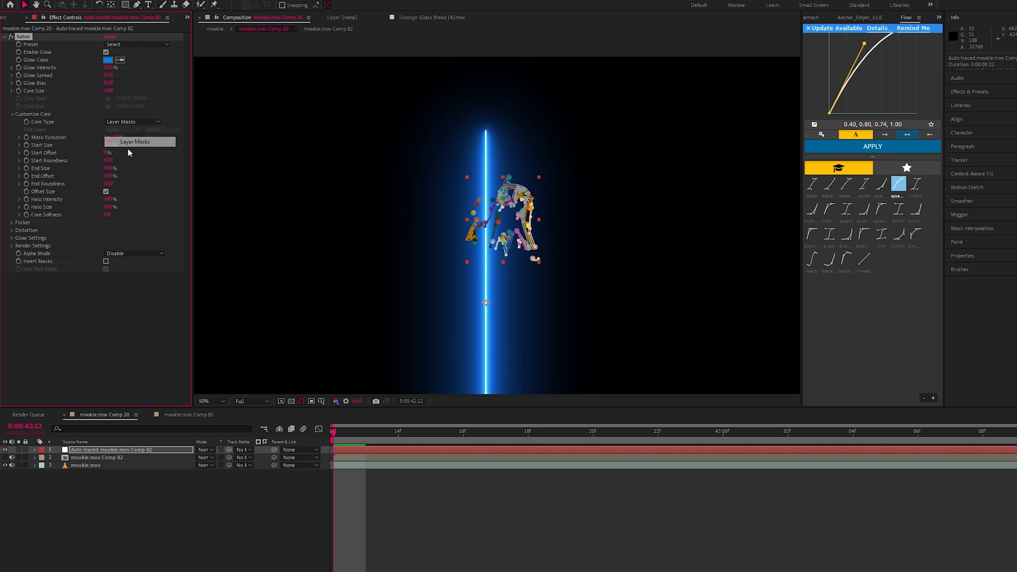
pyautogui.click(11, 114)
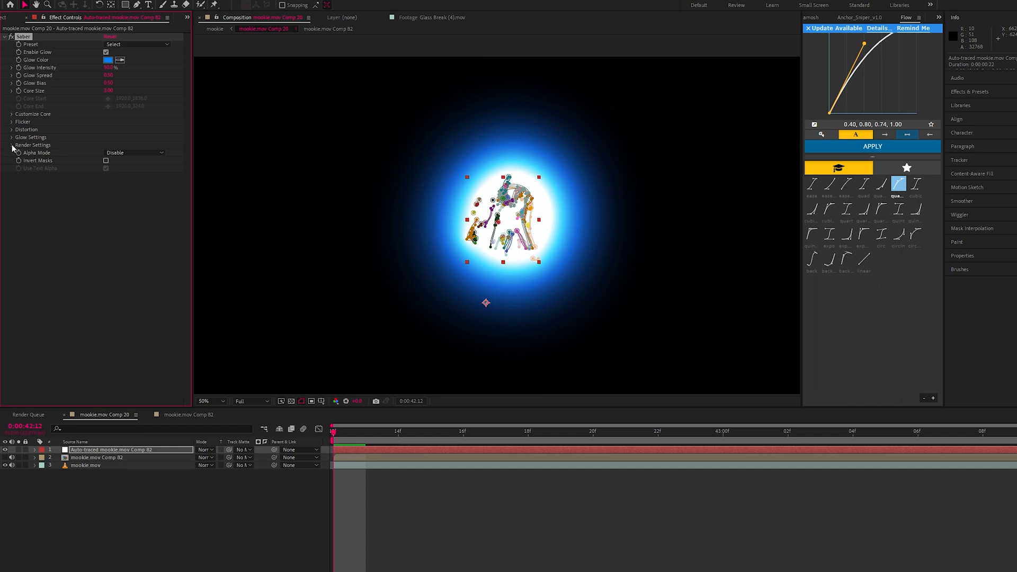
# Set Saber's Composite Settings from Black to Transparent and zoom the viewer out to 25%
pyautogui.click(11, 145)
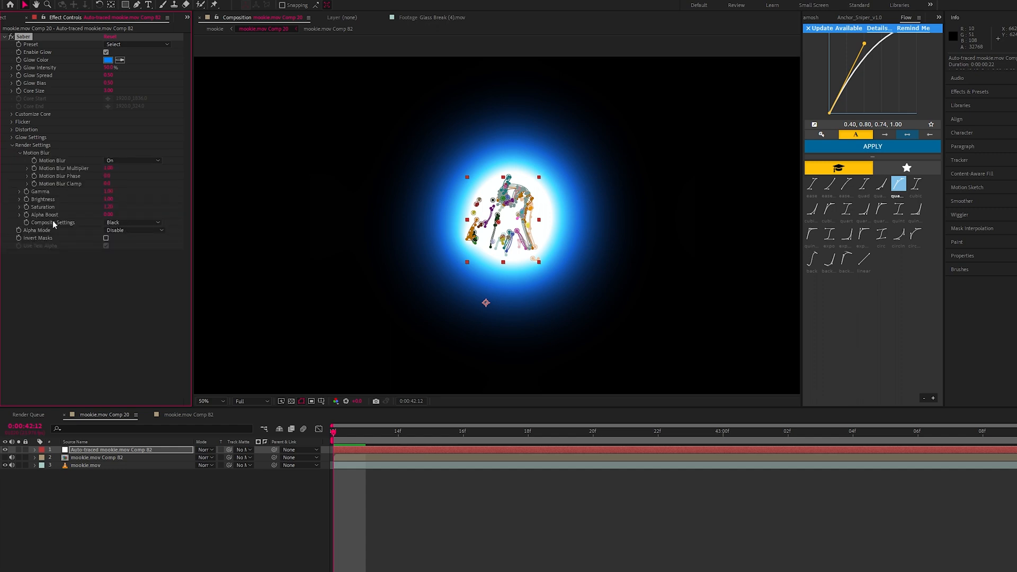
pyautogui.click(135, 222)
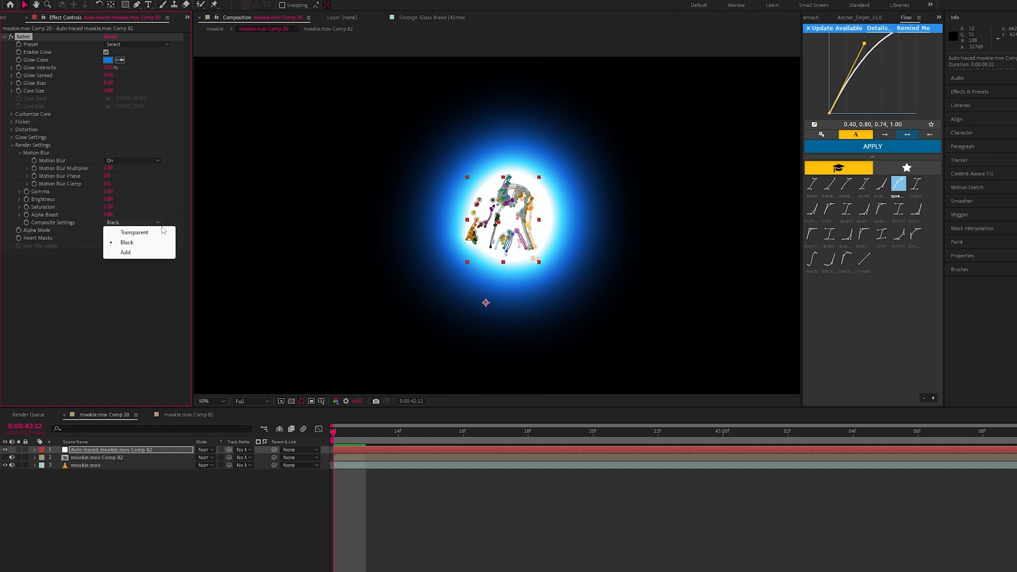
pyautogui.click(134, 232)
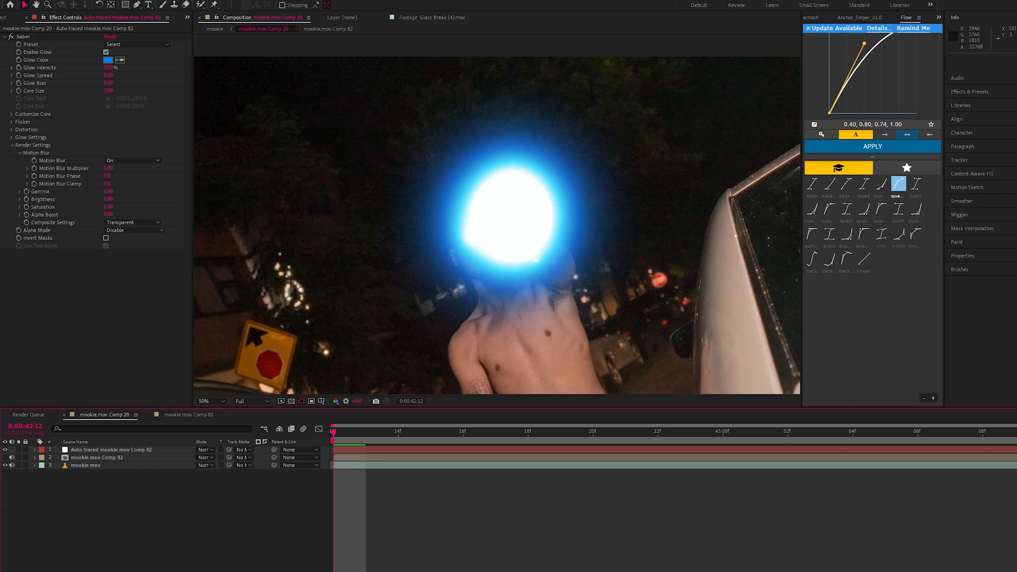
pyautogui.click(211, 400)
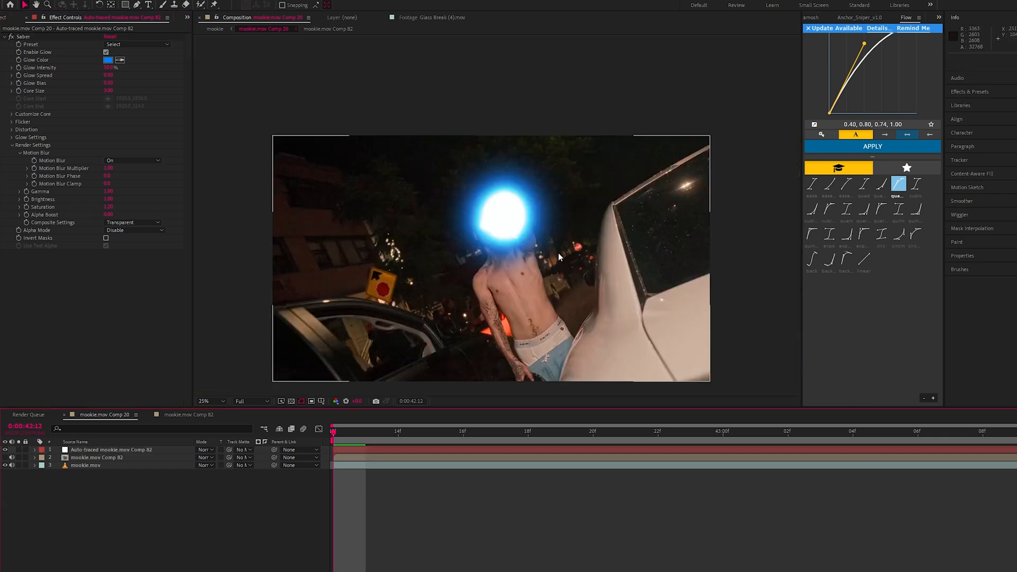
pyautogui.click(136, 45)
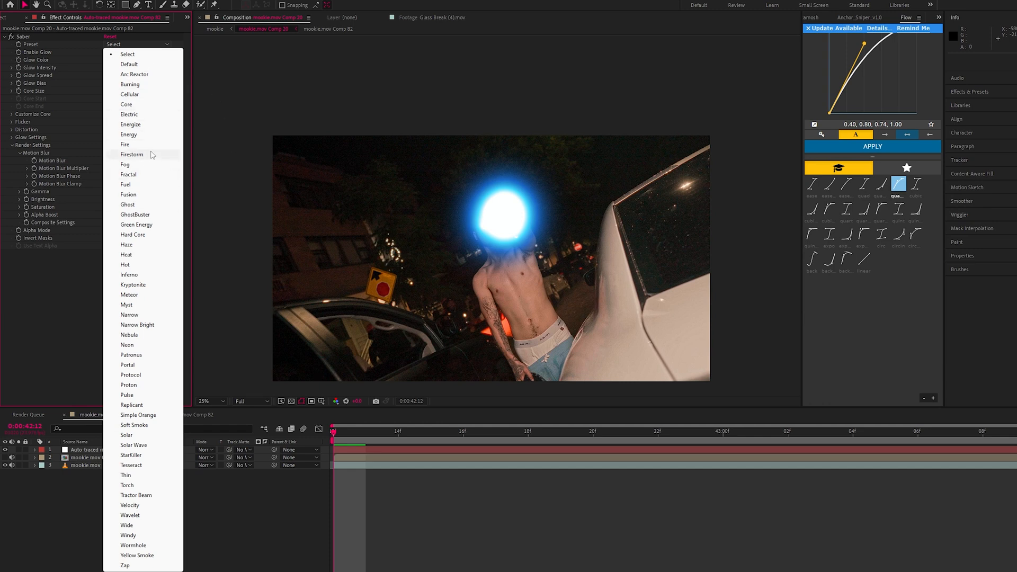
pyautogui.moveTo(141, 115)
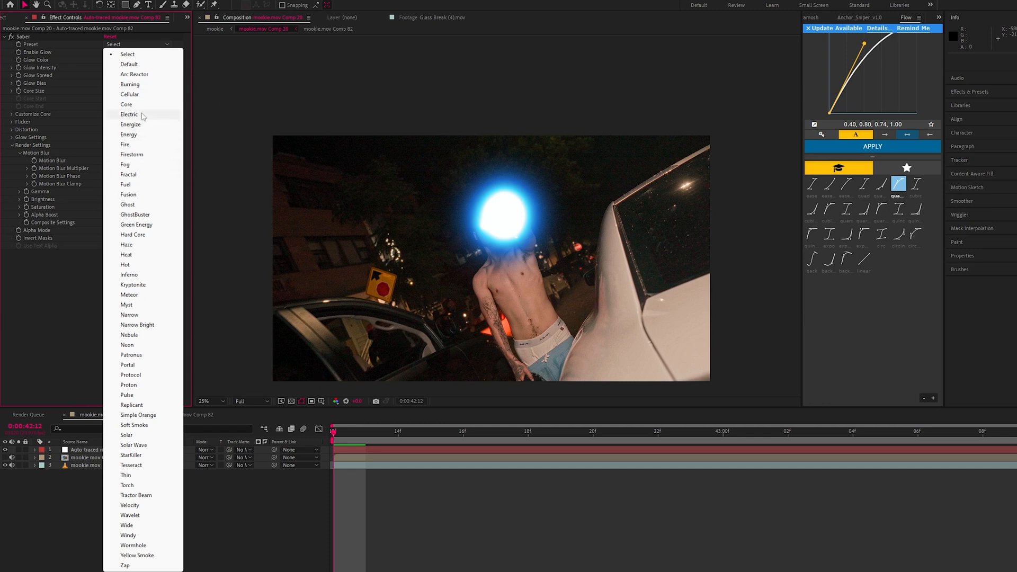
# Switch Saber to the Electric preset, drop preview to Quarter resolution, shrink Core Size and play back
pyautogui.click(128, 114)
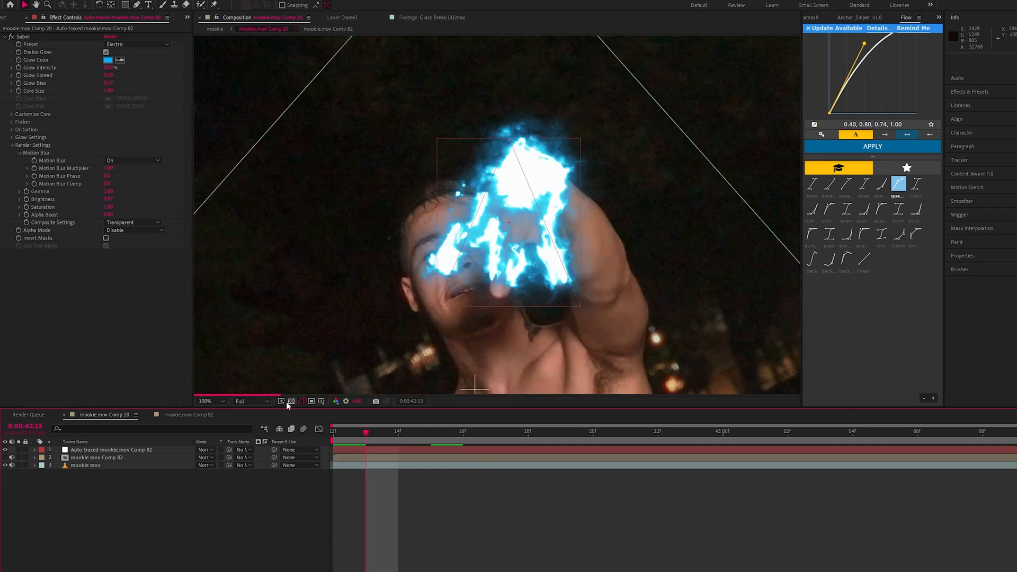
pyautogui.click(252, 401)
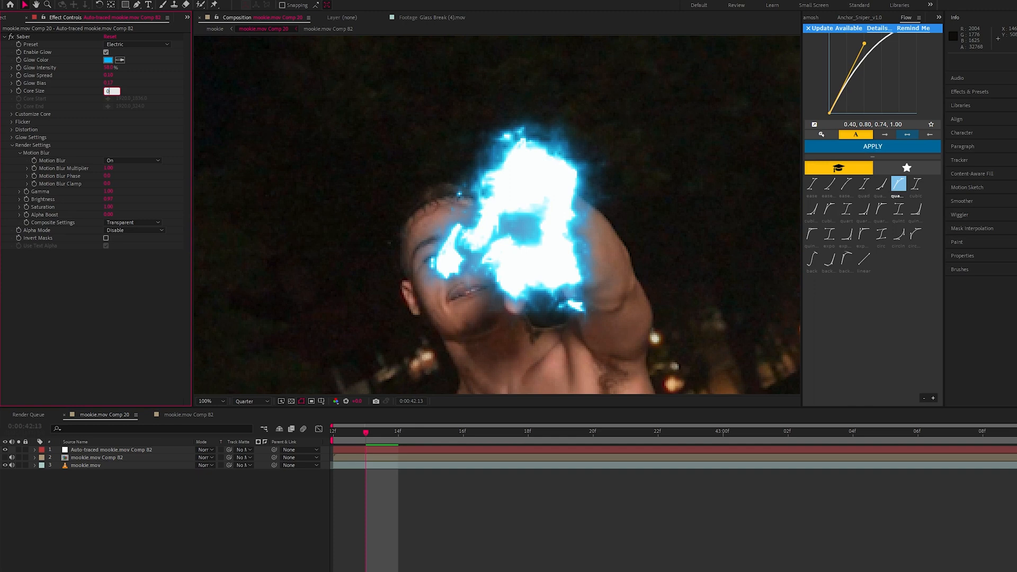
pyautogui.click(97, 449)
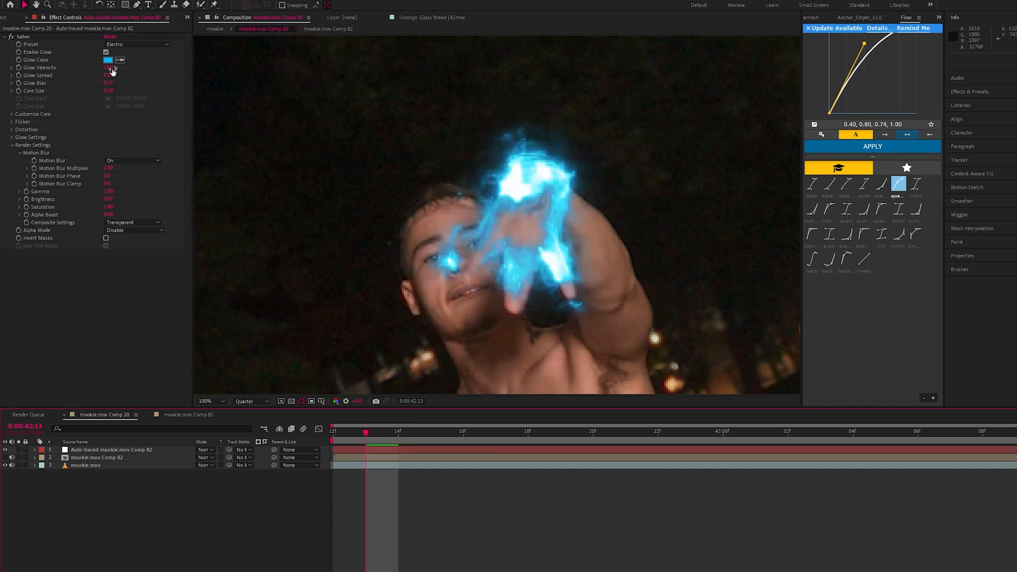
pyautogui.click(110, 449)
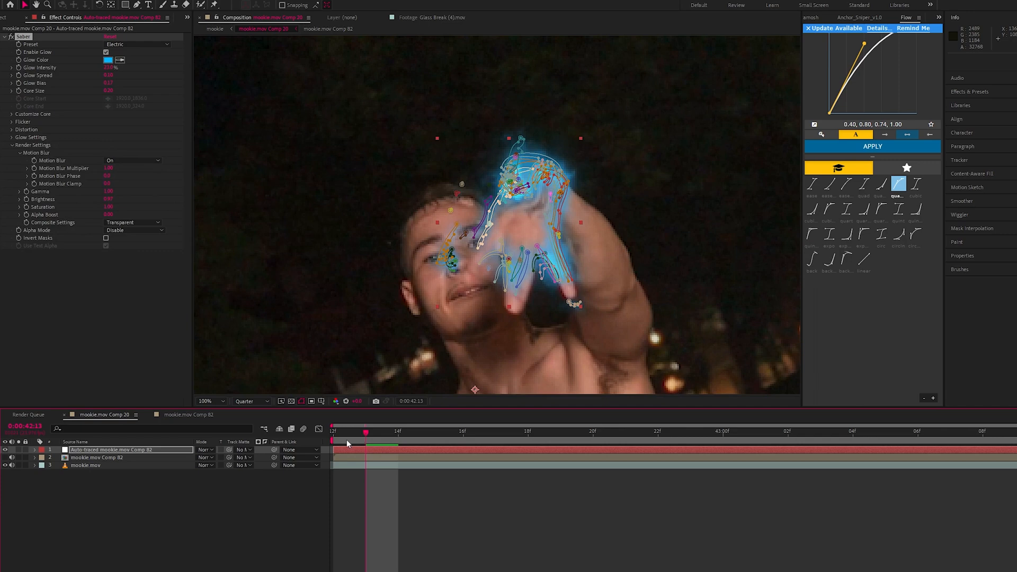
pyautogui.press('space')
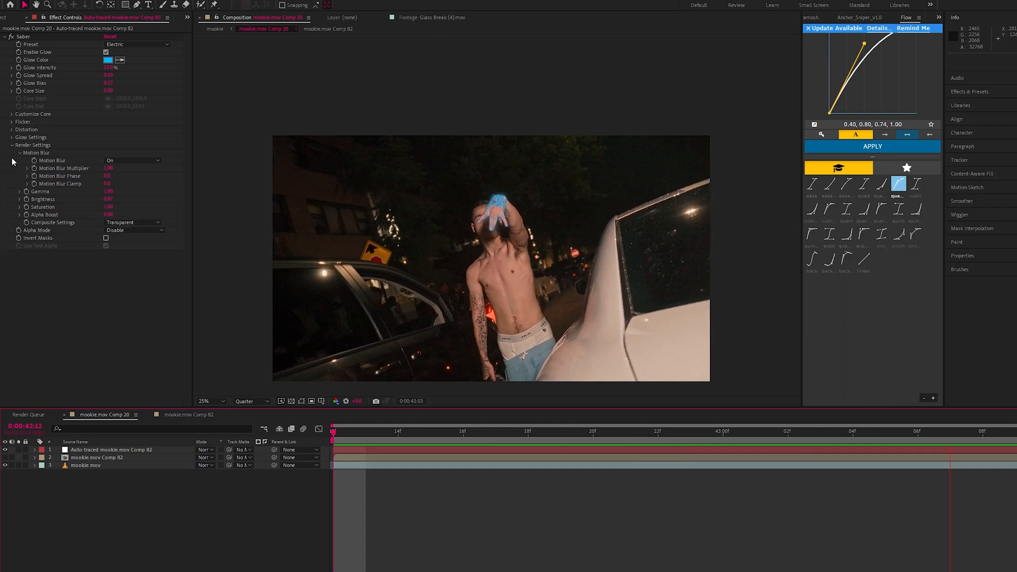
# Raise Saber's Glow Intensity Multiplier for a stronger glow and check it on a later frame
pyautogui.click(13, 145)
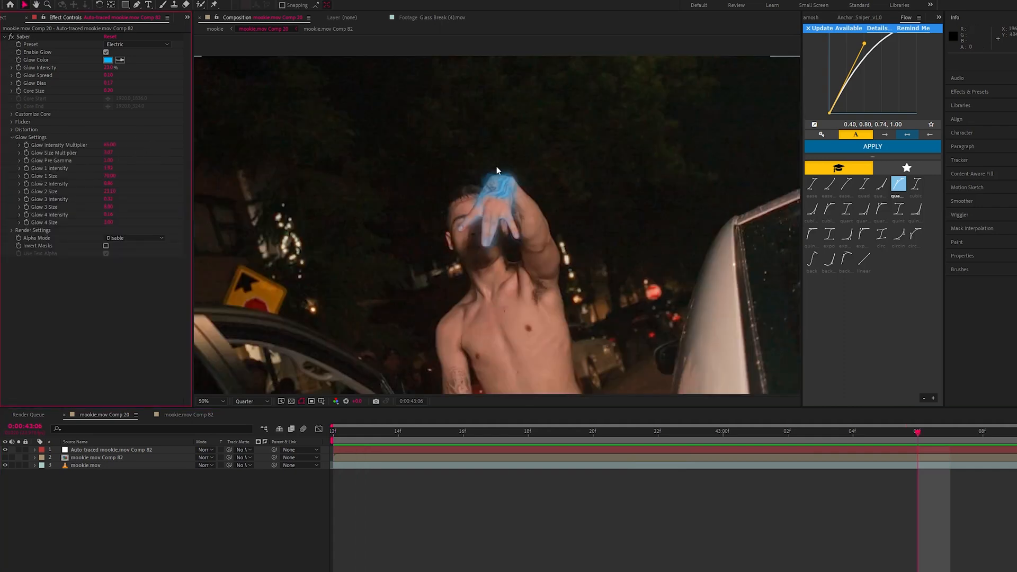
pyautogui.click(208, 400)
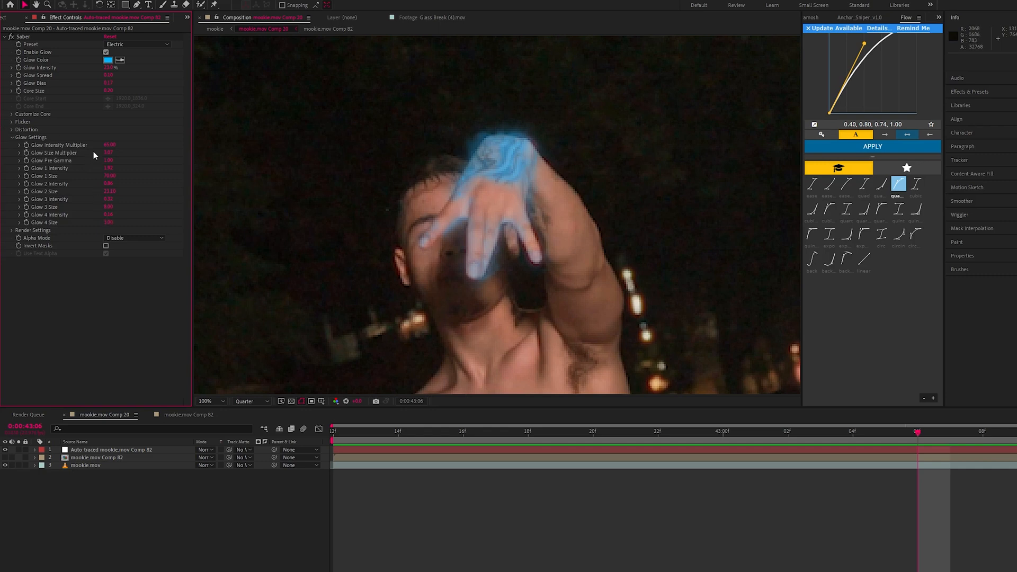
pyautogui.click(111, 449)
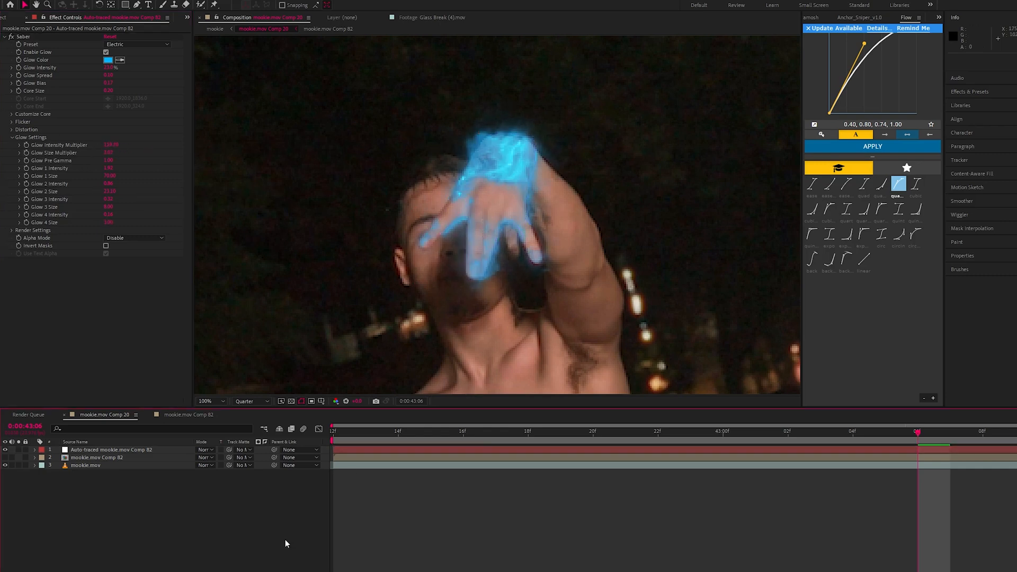
pyautogui.click(527, 431)
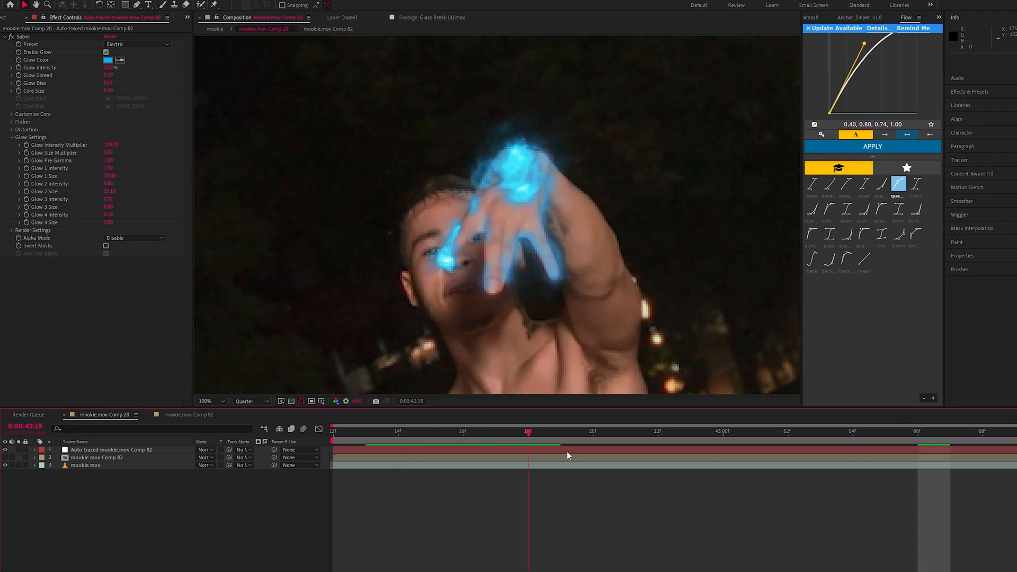
pyautogui.click(624, 431)
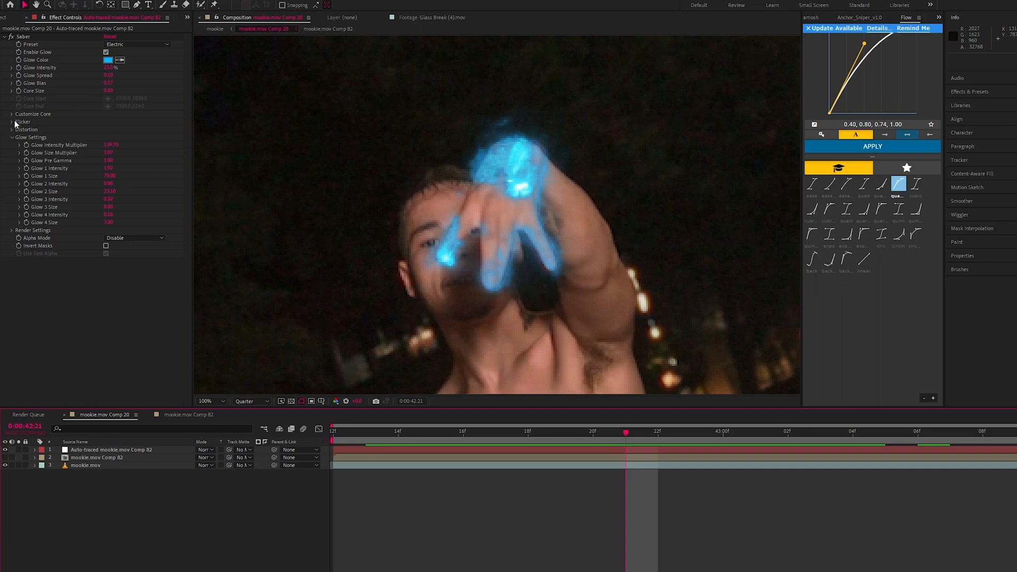
pyautogui.click(11, 137)
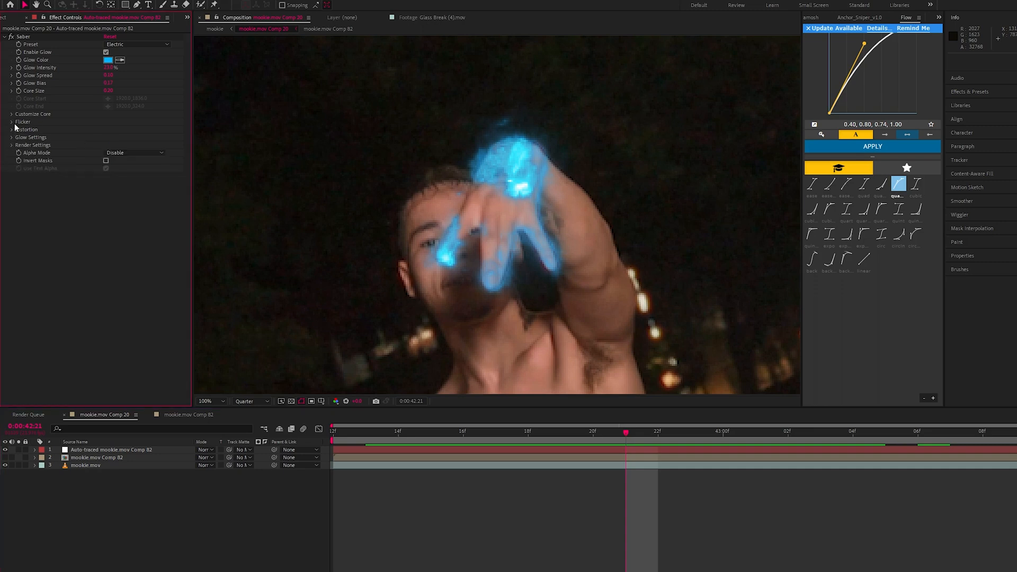
# Change the Flicker Speed so the energy flickers at a new rate
pyautogui.click(13, 122)
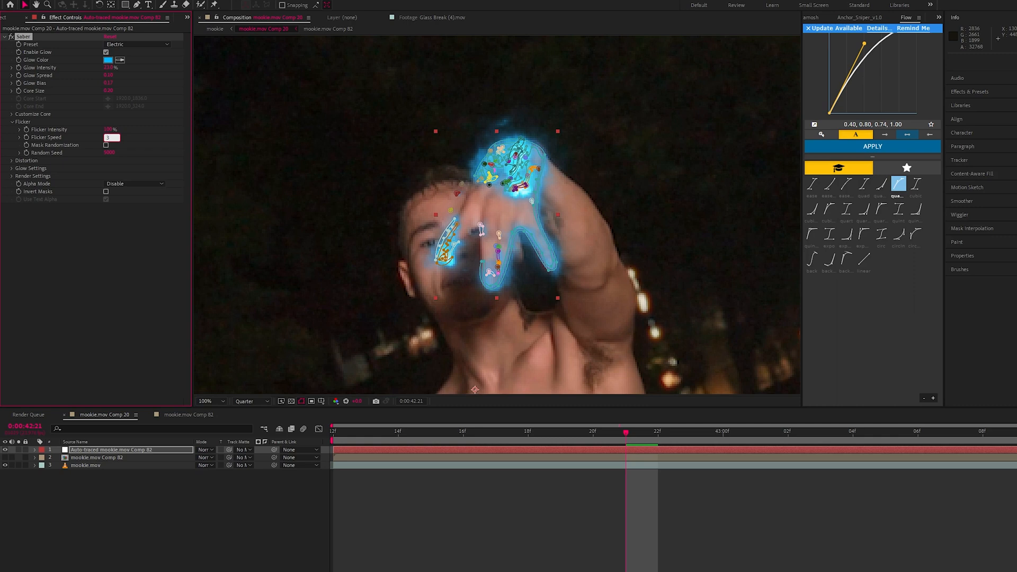
pyautogui.click(332, 430)
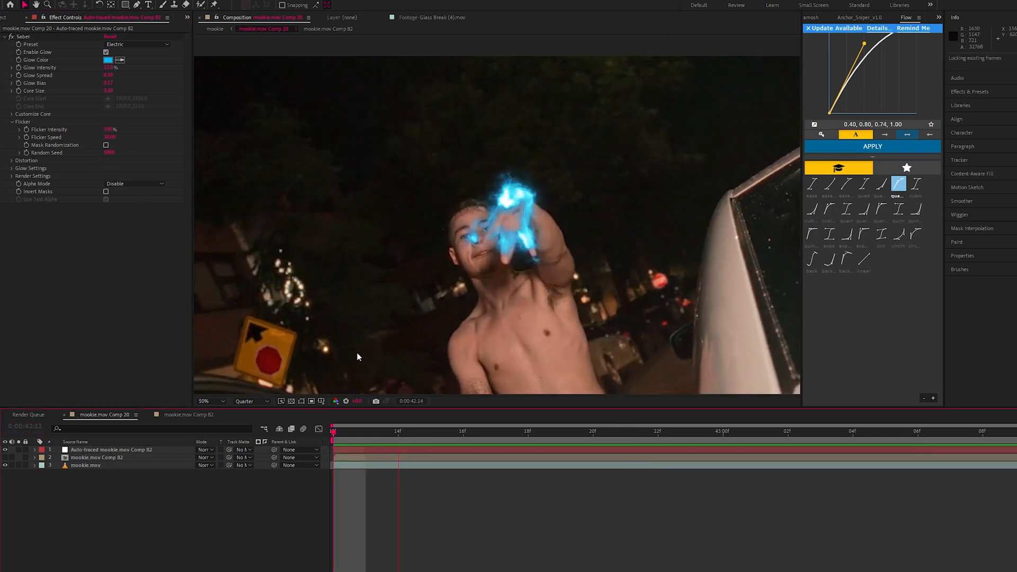
# Review playback, then try the Soft Smoke preset on the hand energy
pyautogui.press('space')
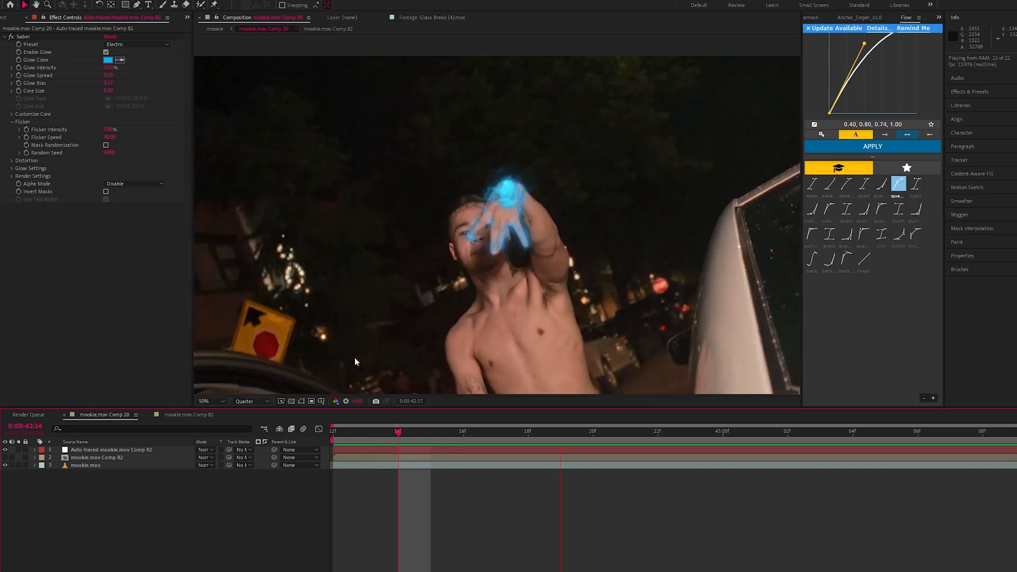
pyautogui.click(207, 400)
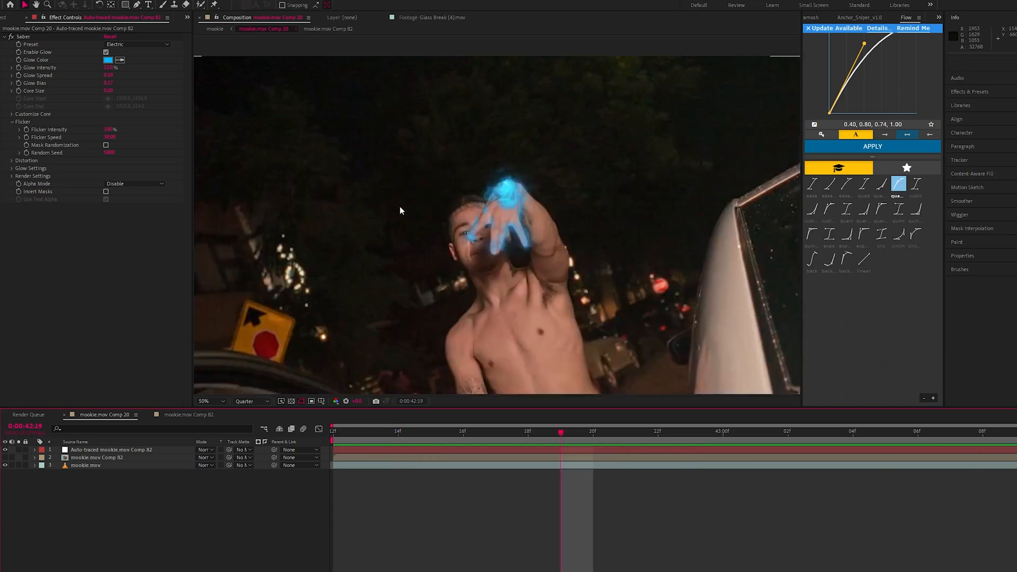
pyautogui.click(137, 44)
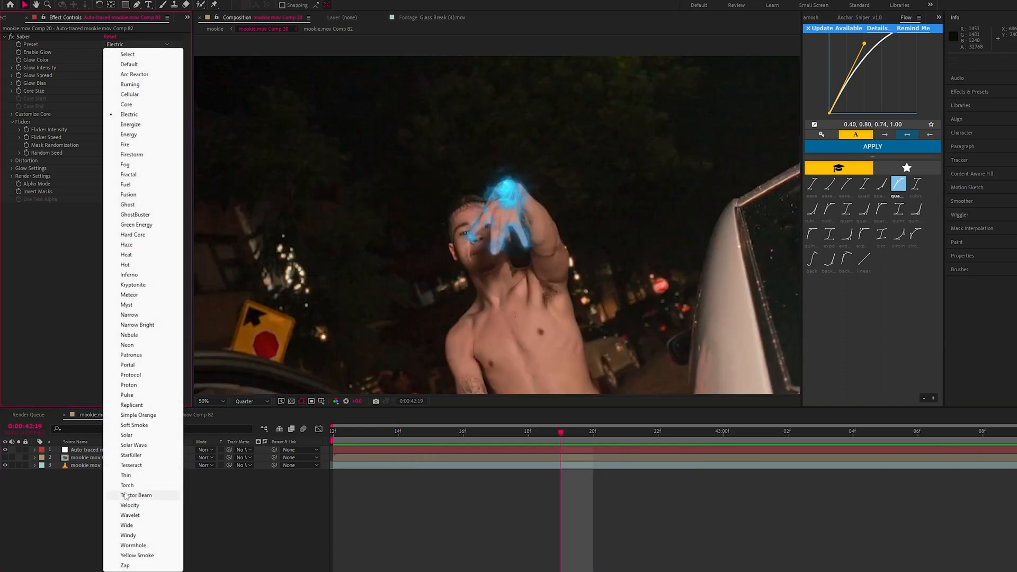
pyautogui.click(134, 425)
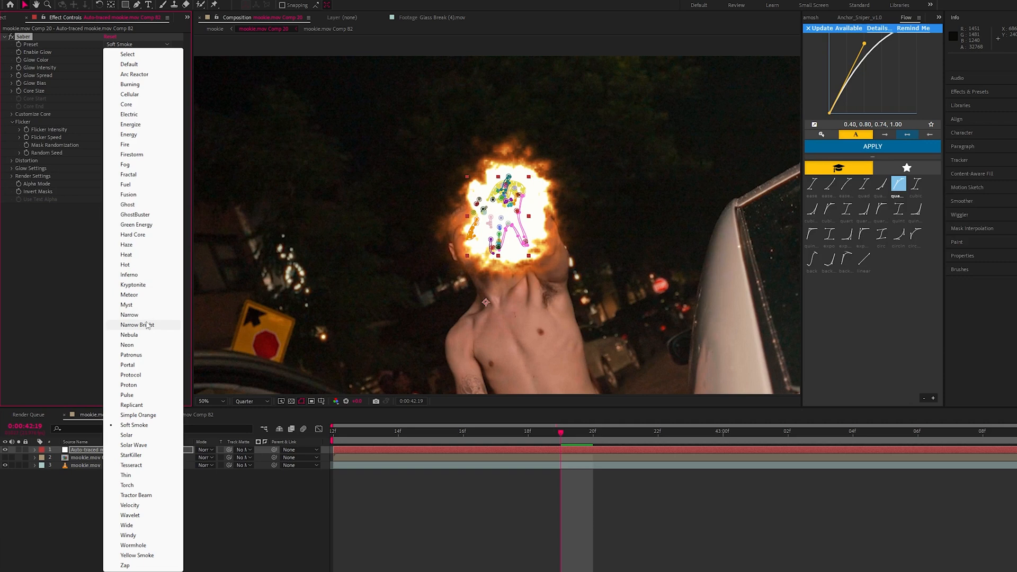
pyautogui.moveTo(128, 535)
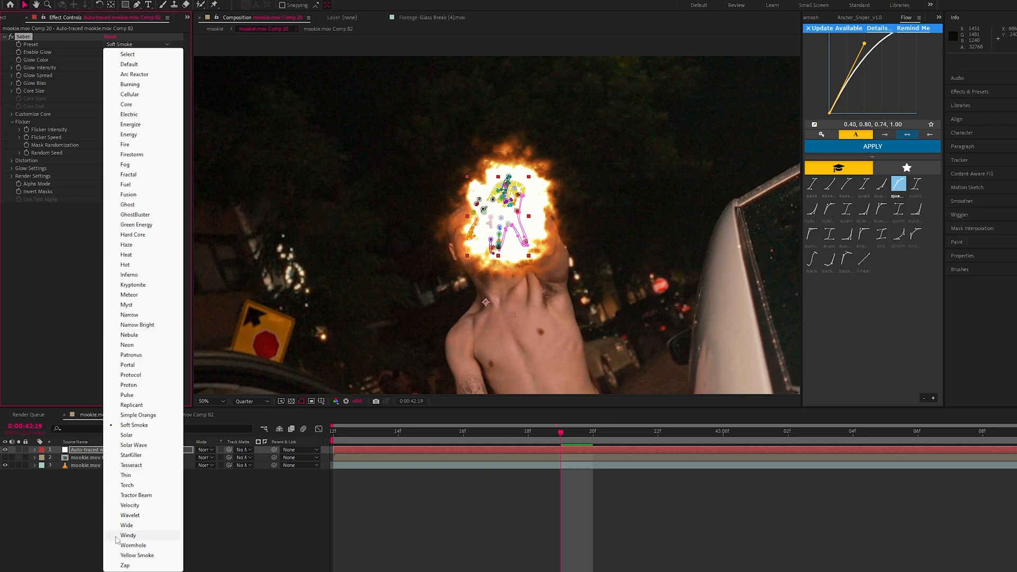
# Try Yellow Smoke with a smaller core, zoom to 200%, and settle on the Cellular preset
pyautogui.click(136, 554)
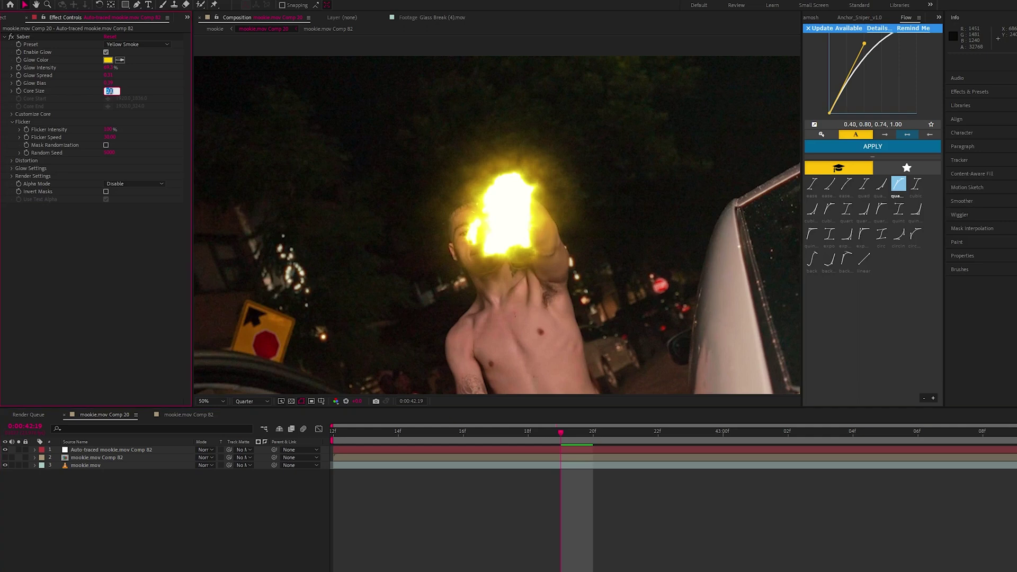
pyautogui.click(110, 449)
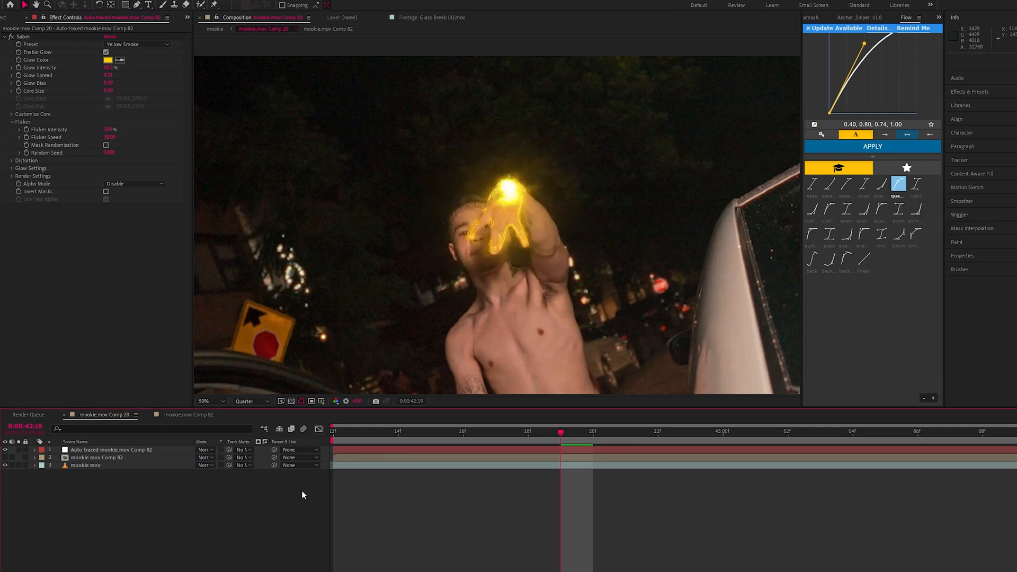
pyautogui.click(250, 400)
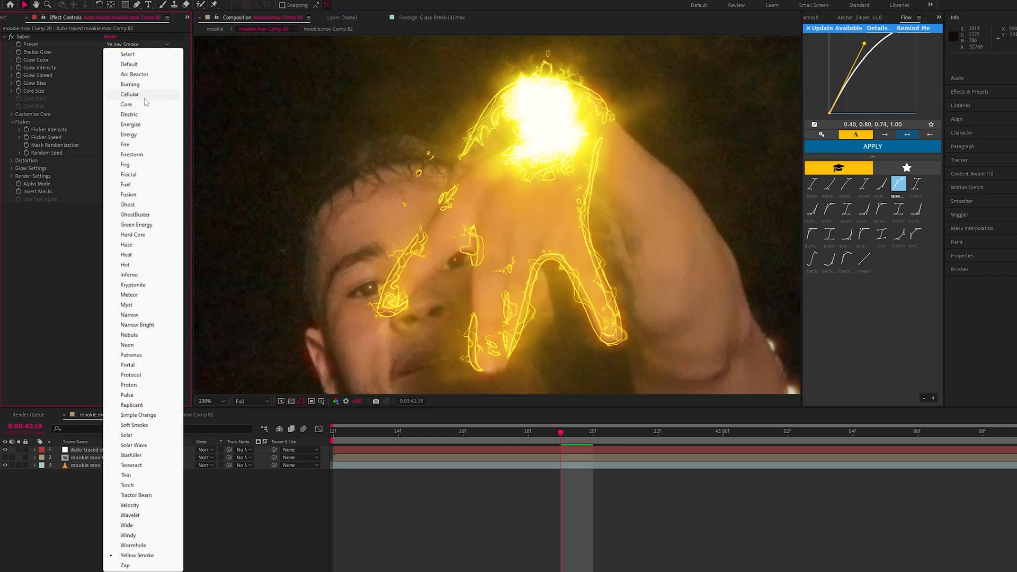
pyautogui.click(129, 94)
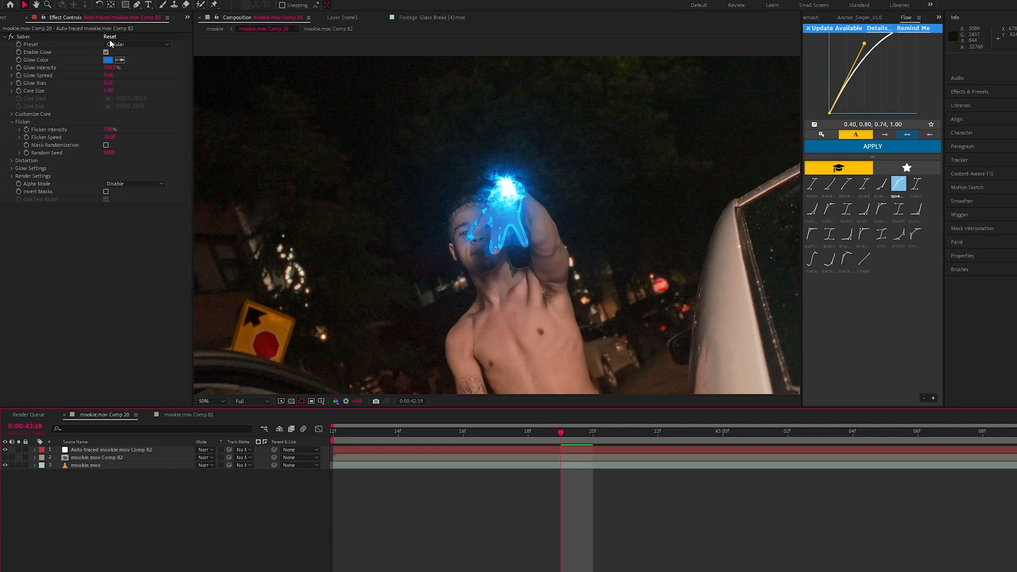
pyautogui.moveTo(360, 152)
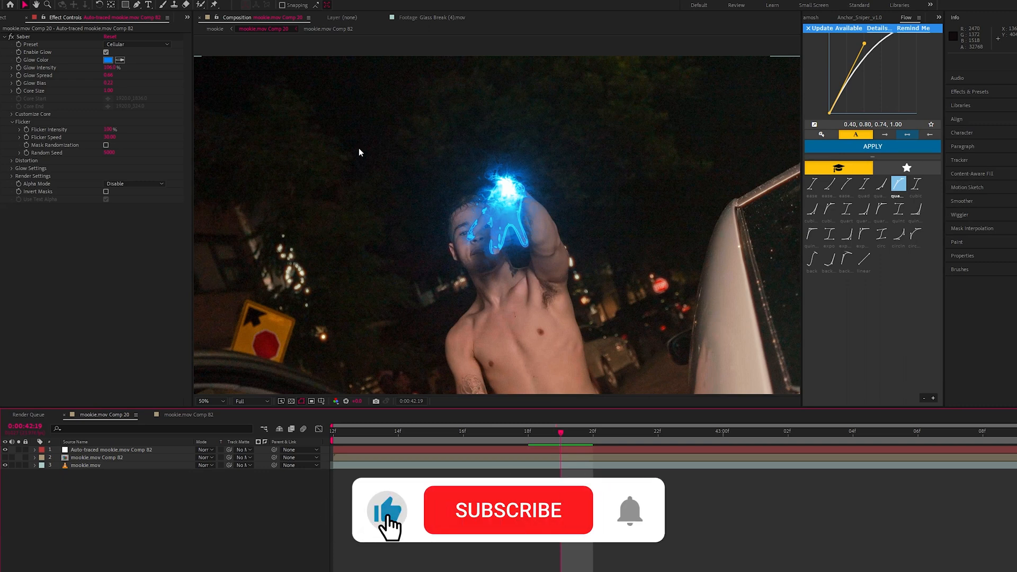
pyautogui.click(507, 510)
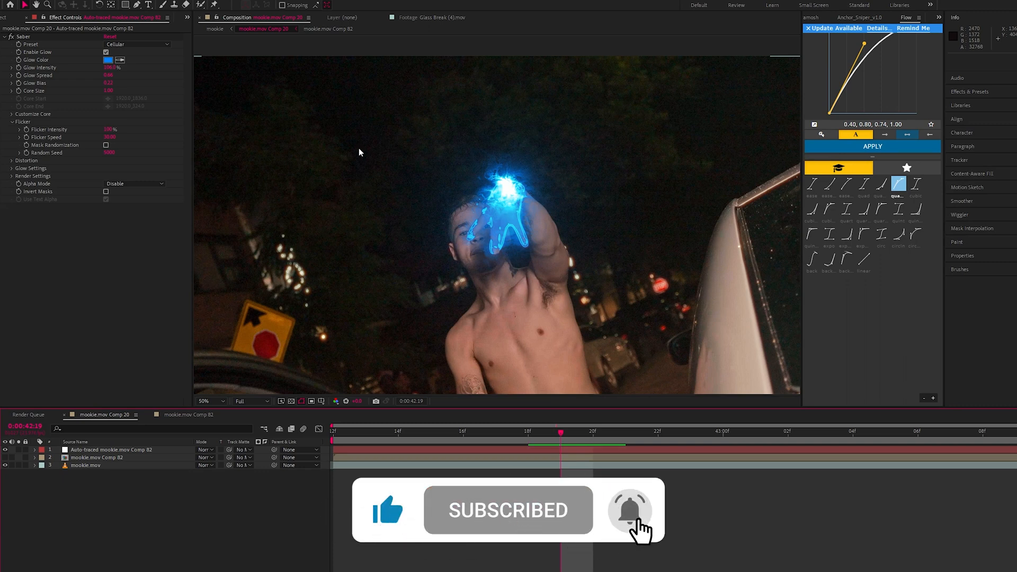